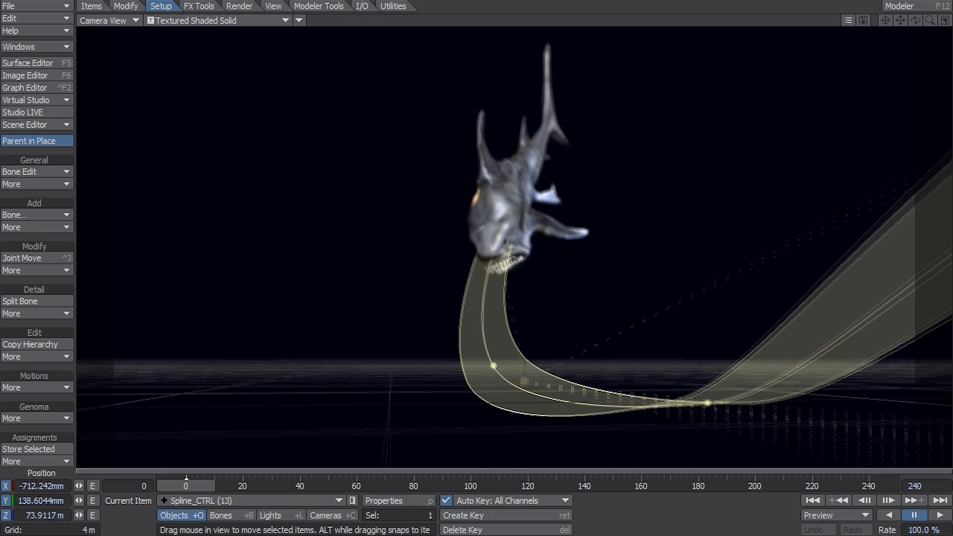
Preview the finished shark swimming along its spline path before starting
left_click(937, 514)
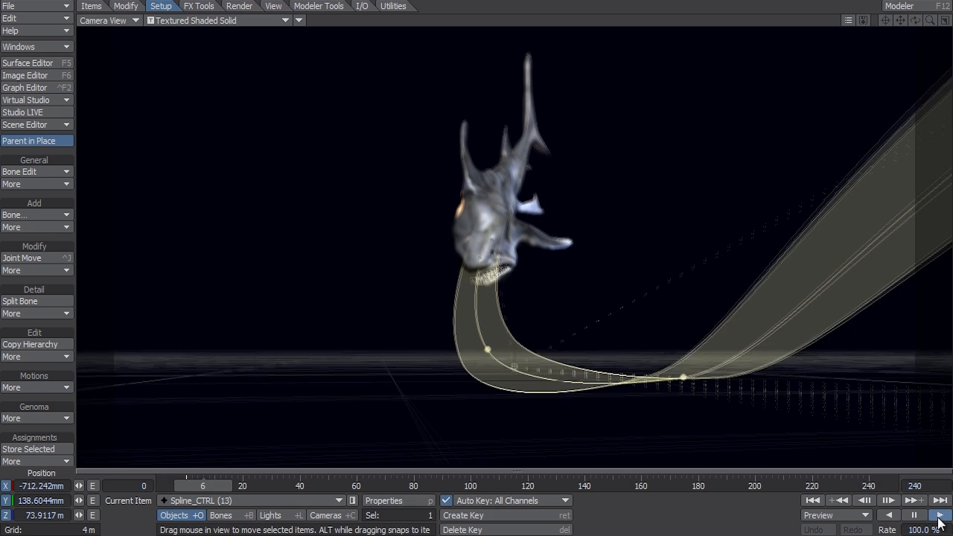
left_click(937, 515)
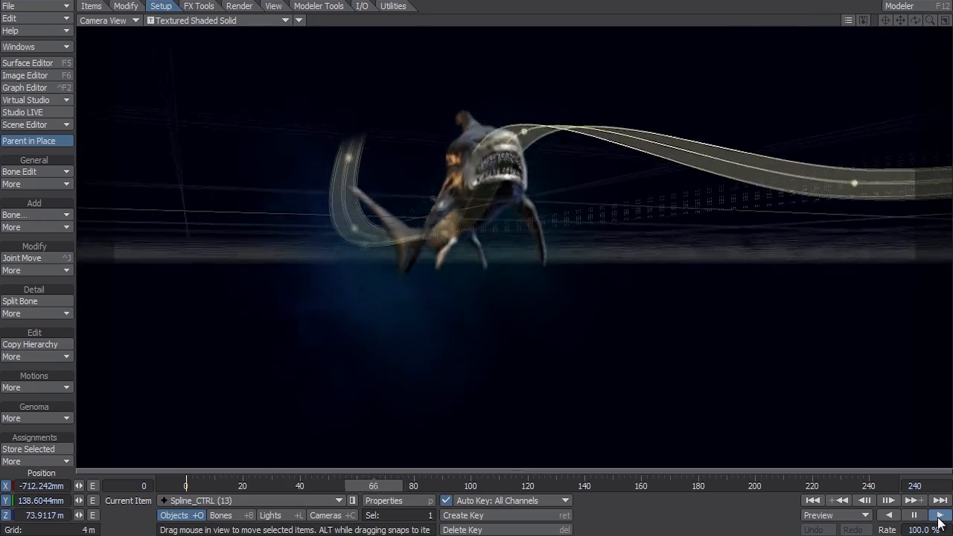
left_click(938, 515)
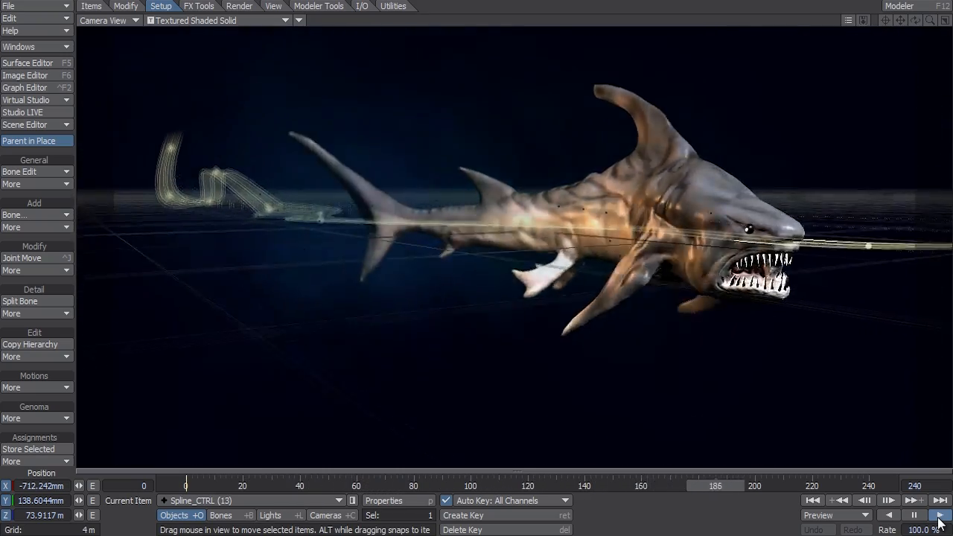
left_click(939, 515)
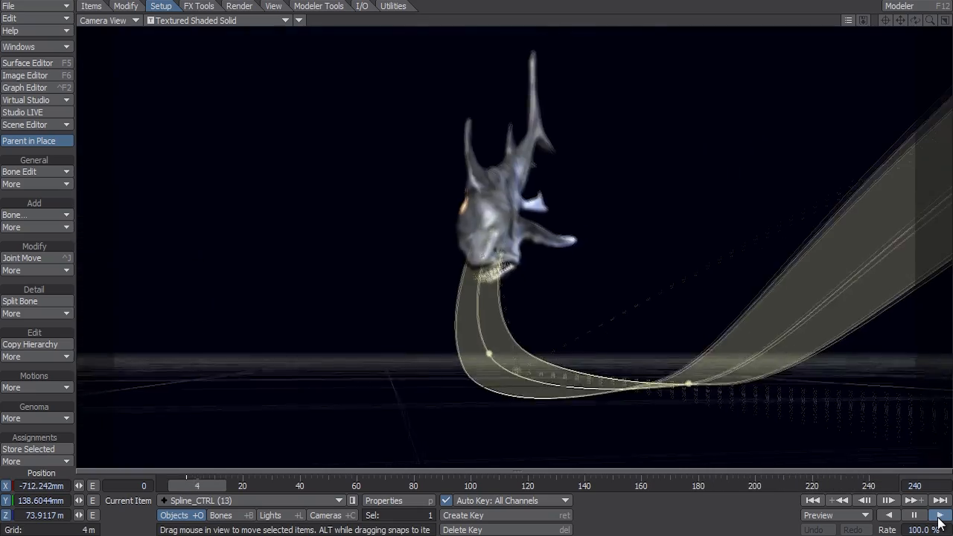
left_click(939, 515)
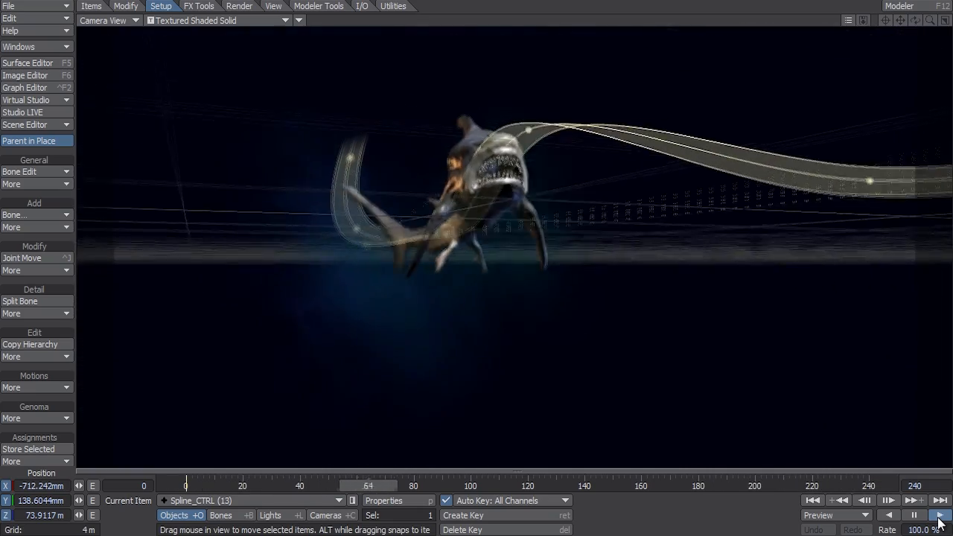
left_click(939, 515)
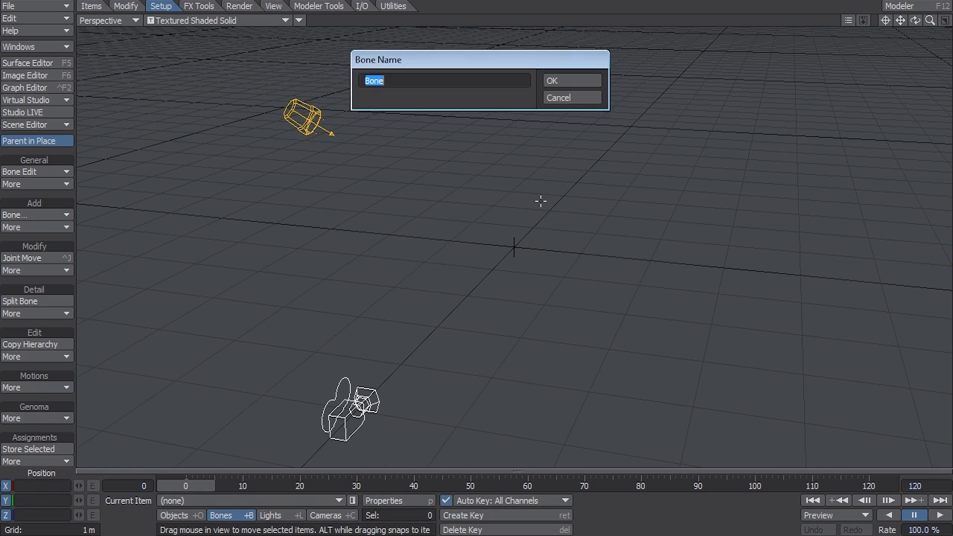
Add the first bone and extend it with Copy Hierarchy into a twelve-bone chain
left_click(572, 80)
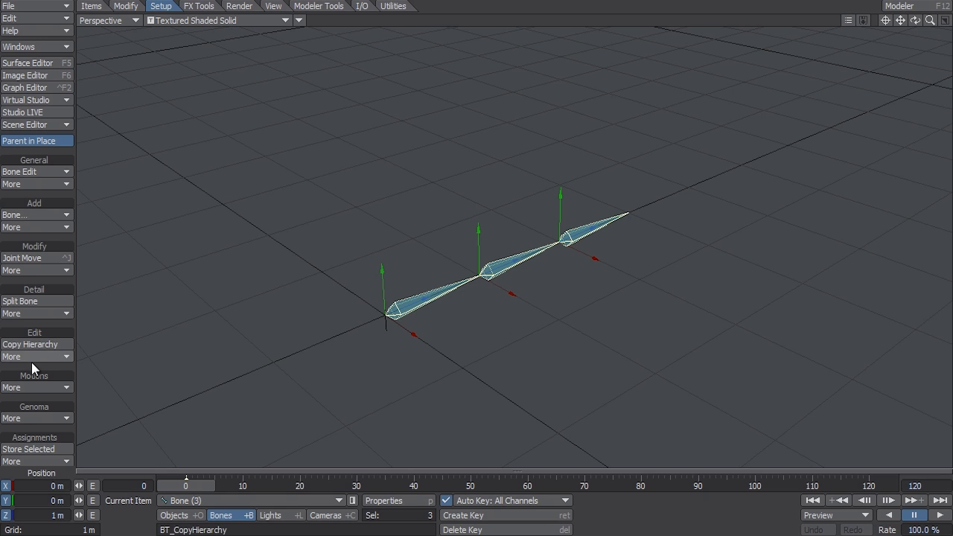
left_click(21, 300)
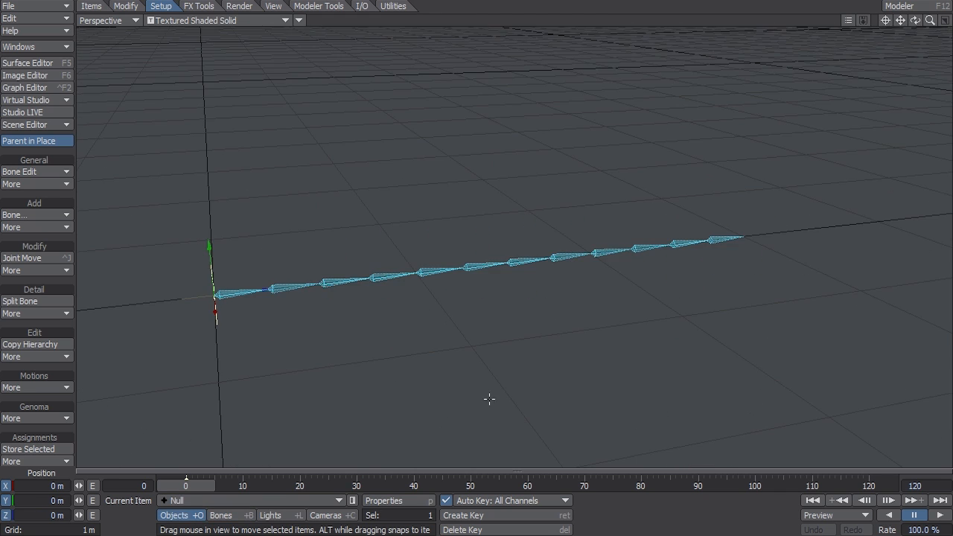
left_click_drag(488, 399, 604, 369)
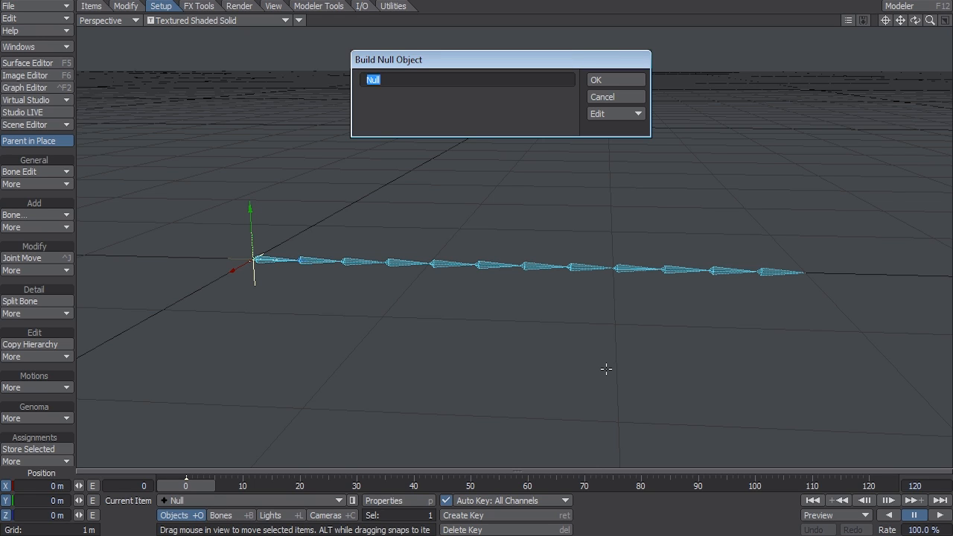
Create two nulls named Spline_CTRL_Master and SPL_CTRL
type("Spline_")
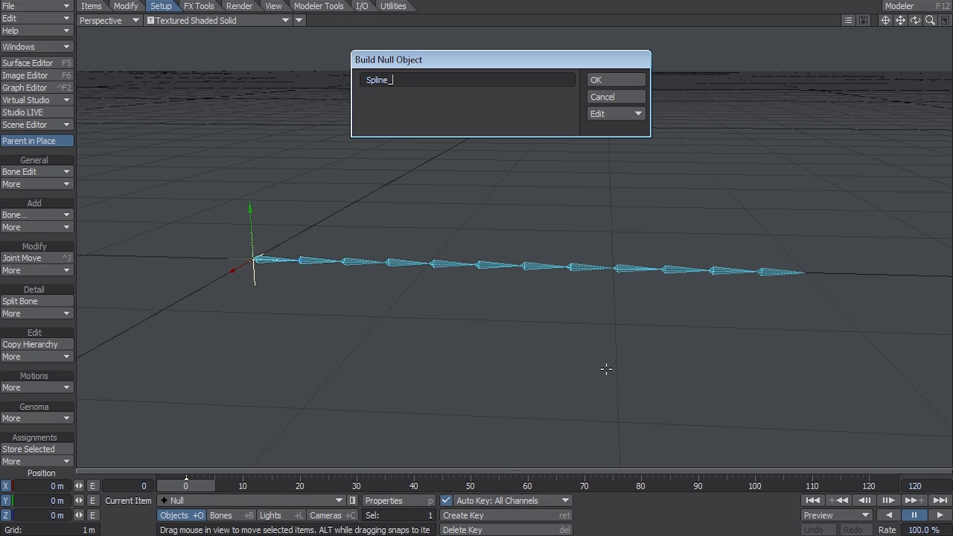
type("CTRL_")
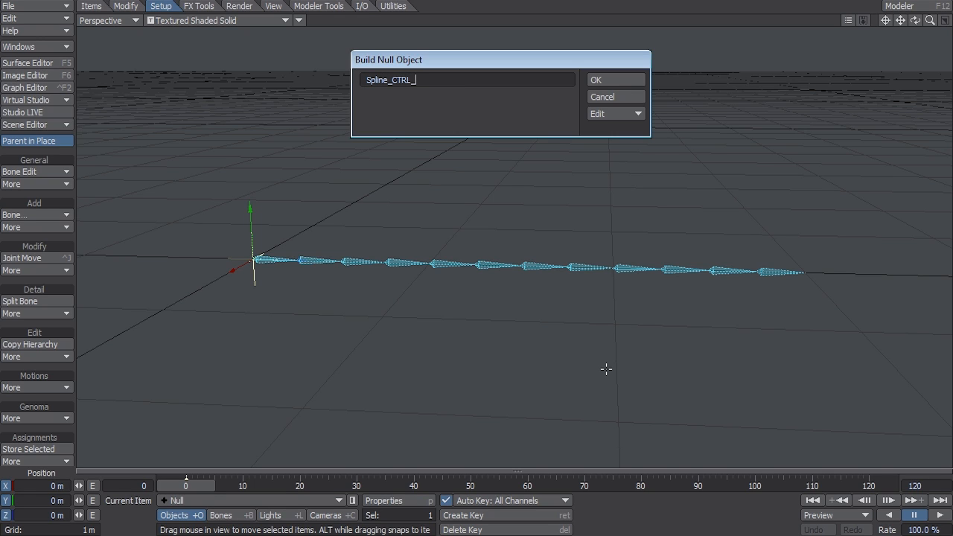
type("Ma")
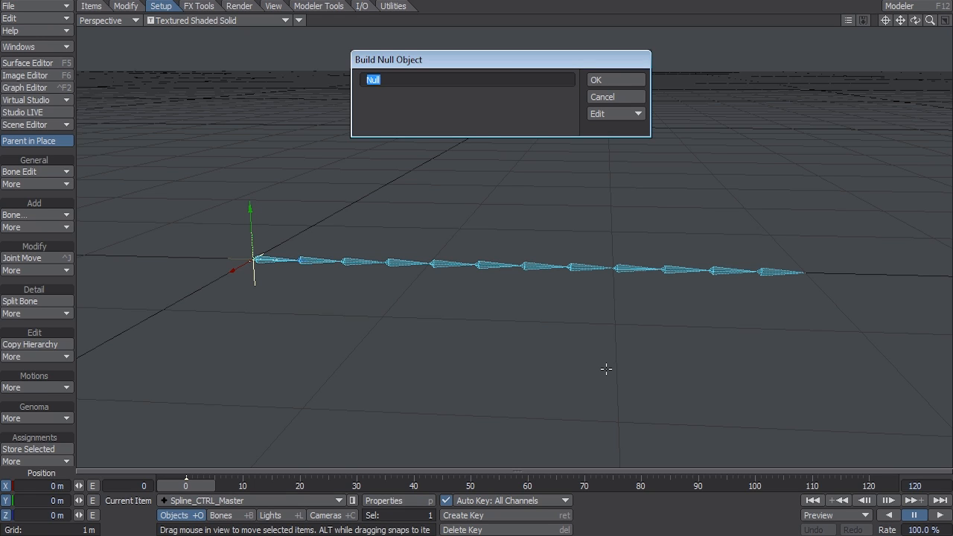
type("SPL")
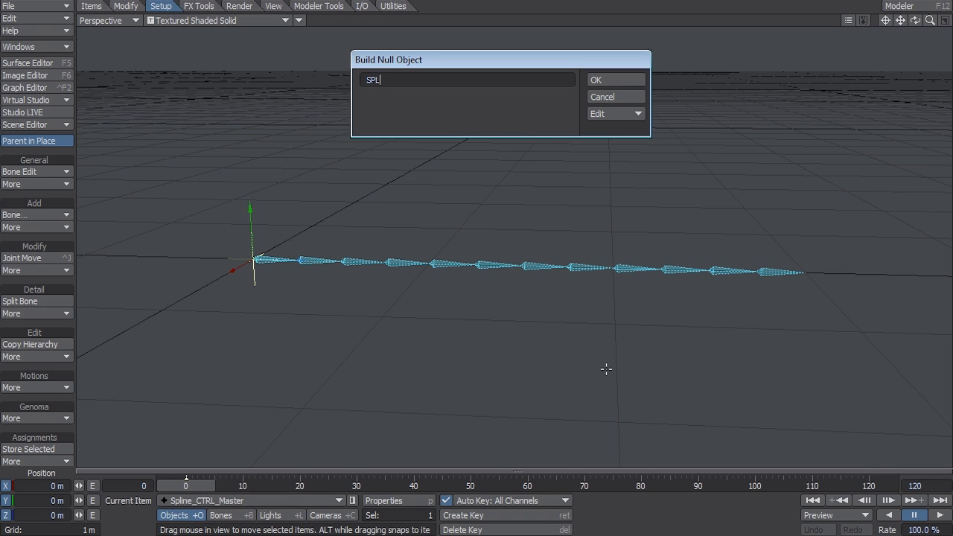
type("_CTRL")
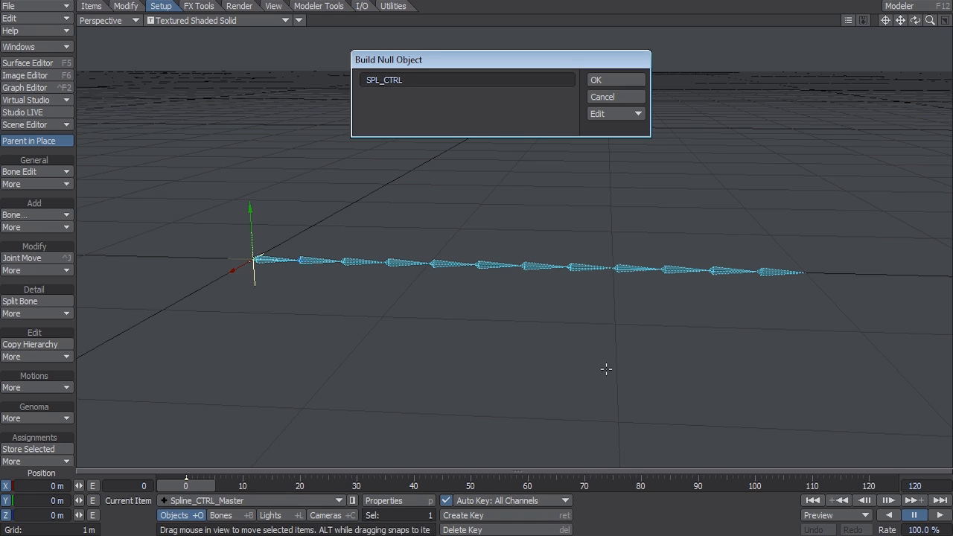
left_click(613, 79)
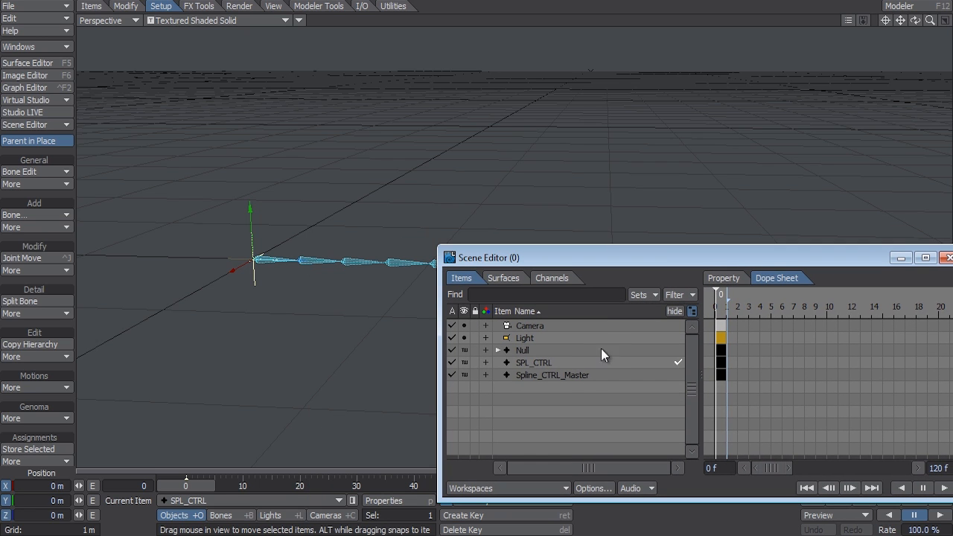
Parent SPL_CTRL under Spline_CTRL_Master in the Scene Editor and clone it to four nulls along the chain
left_click(532, 363)
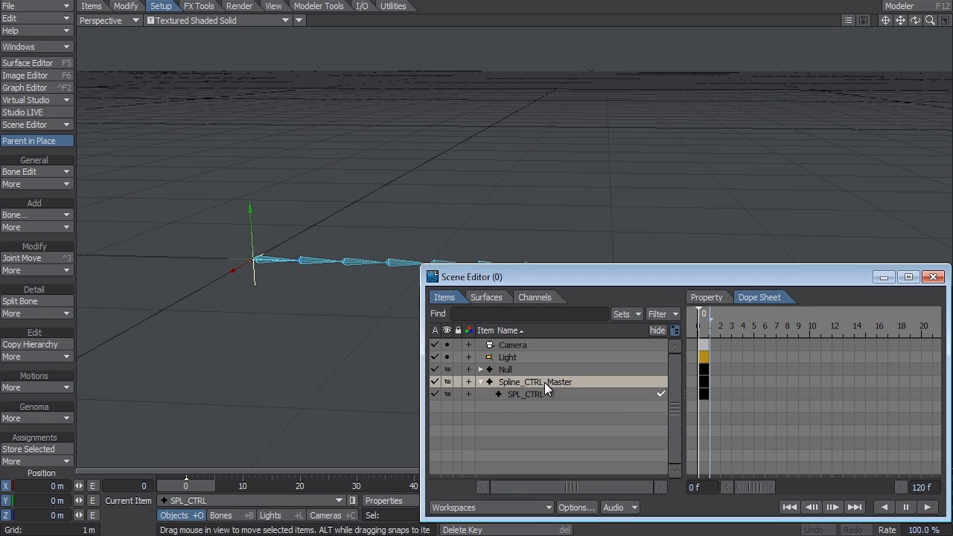
left_click_drag(469, 277, 439, 306)
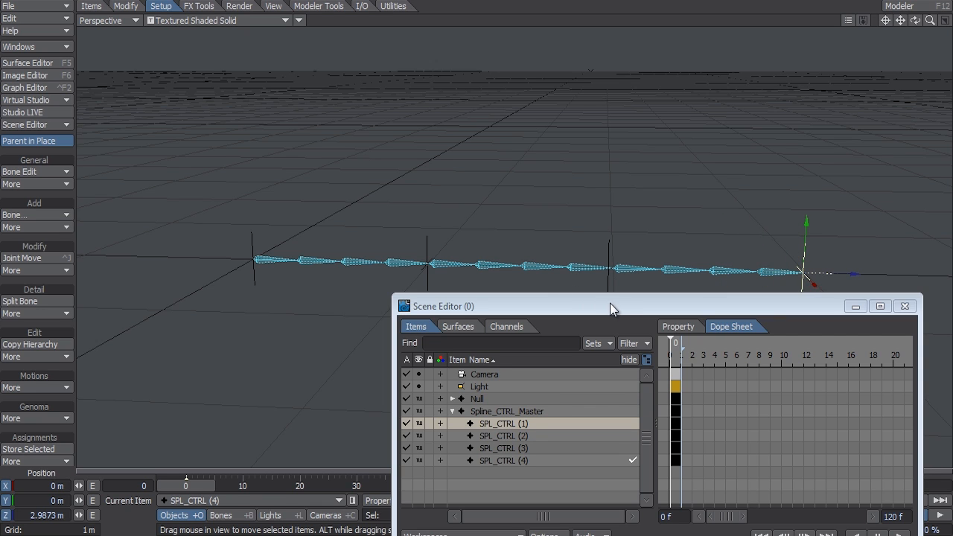
left_click_drag(610, 307, 581, 344)
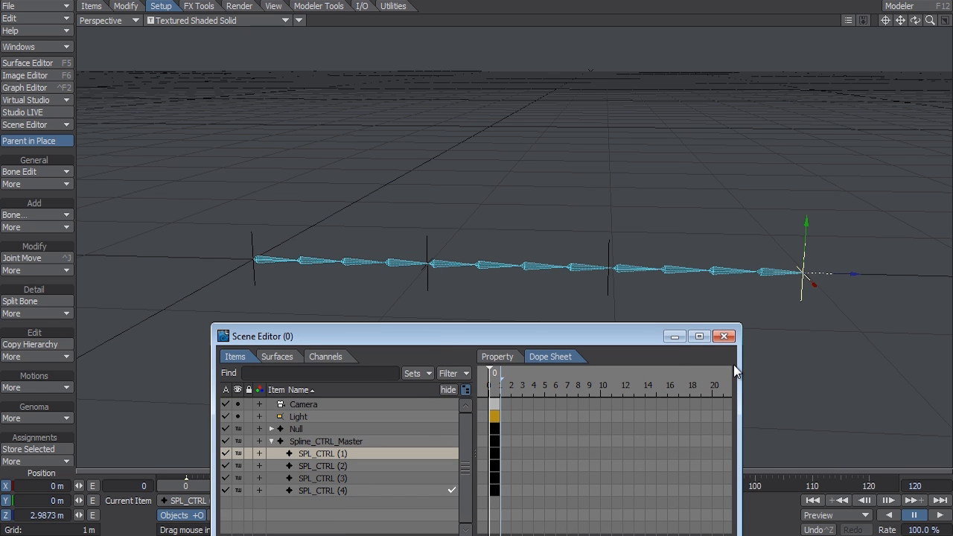
mouse_move(735, 372)
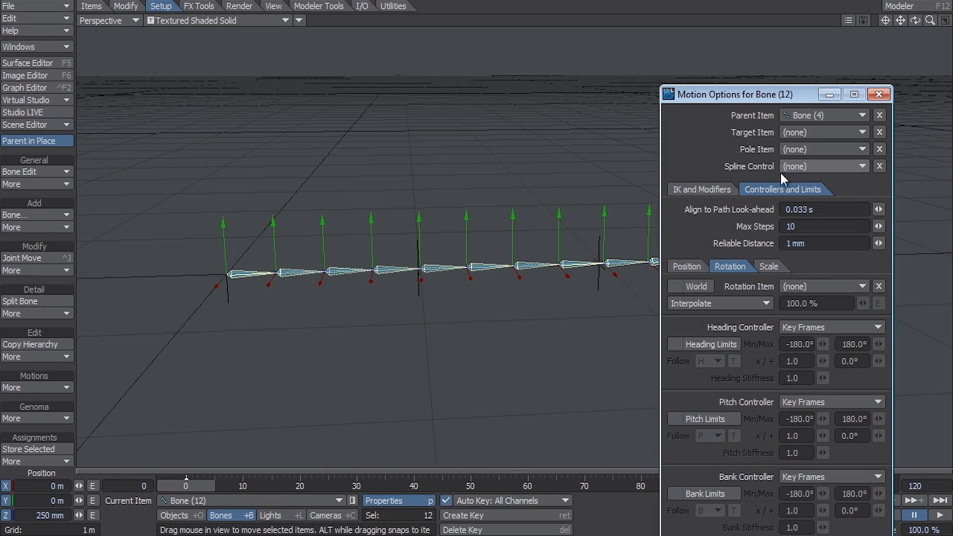
mouse_move(802, 169)
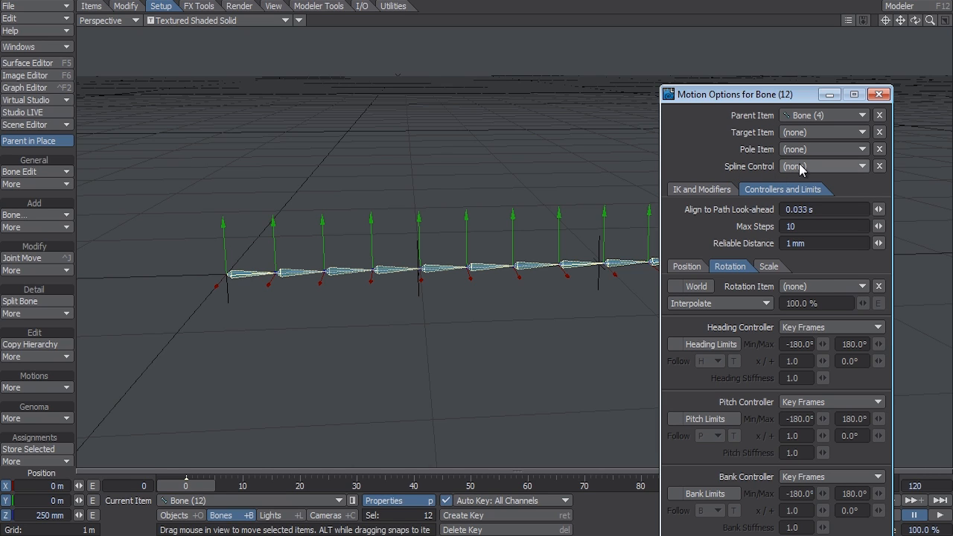
Set the bones' Spline Control to Spline_CTRL_Master with heading, pitch and bank driven by it
left_click(824, 166)
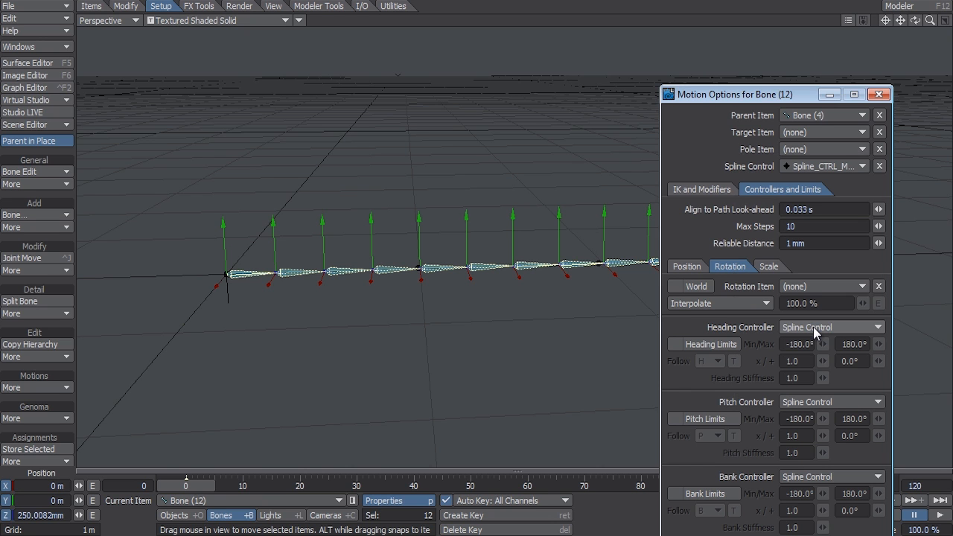
left_click(878, 94)
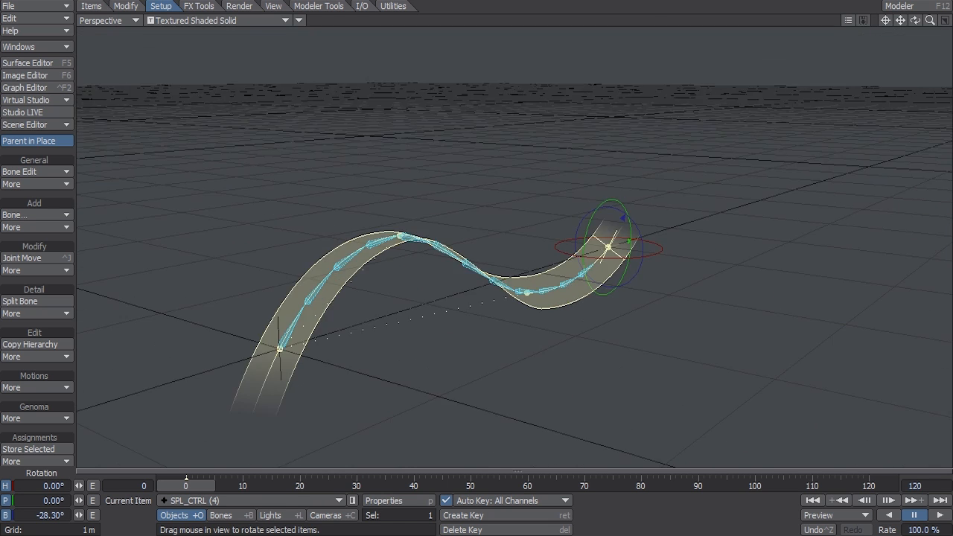
Move the root bone so the chain lies back along the S-curve spline
left_click_drag(611, 253, 662, 223)
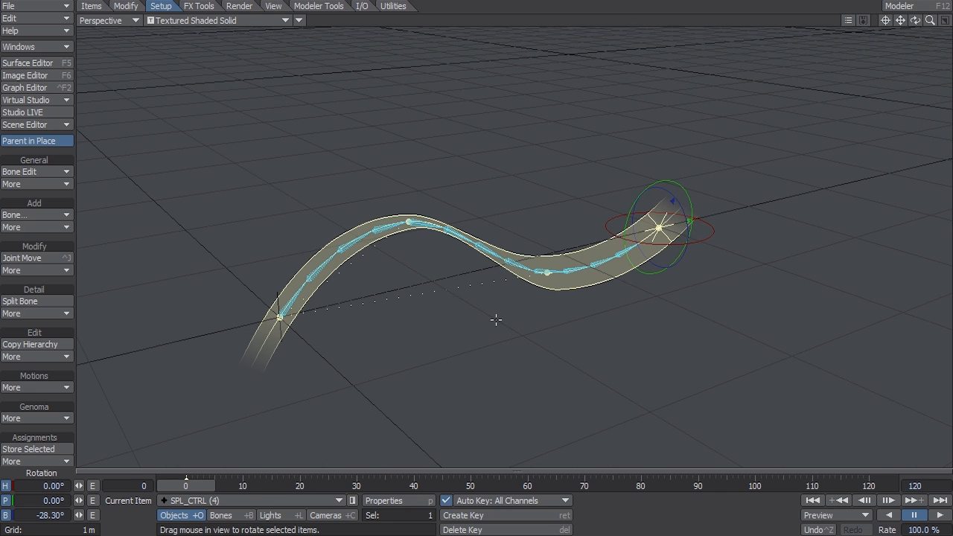
mouse_move(291, 296)
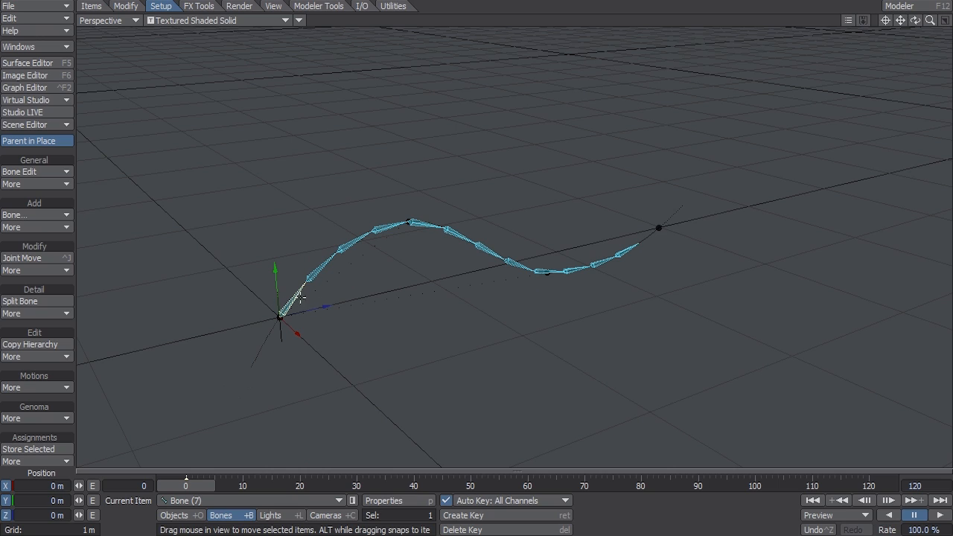
mouse_move(825, 491)
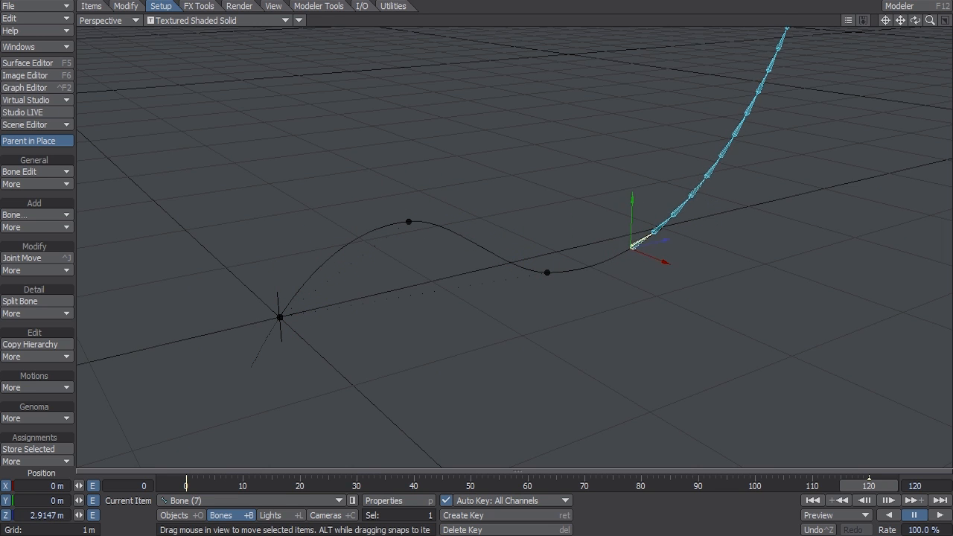
left_click_drag(632, 245, 503, 256)
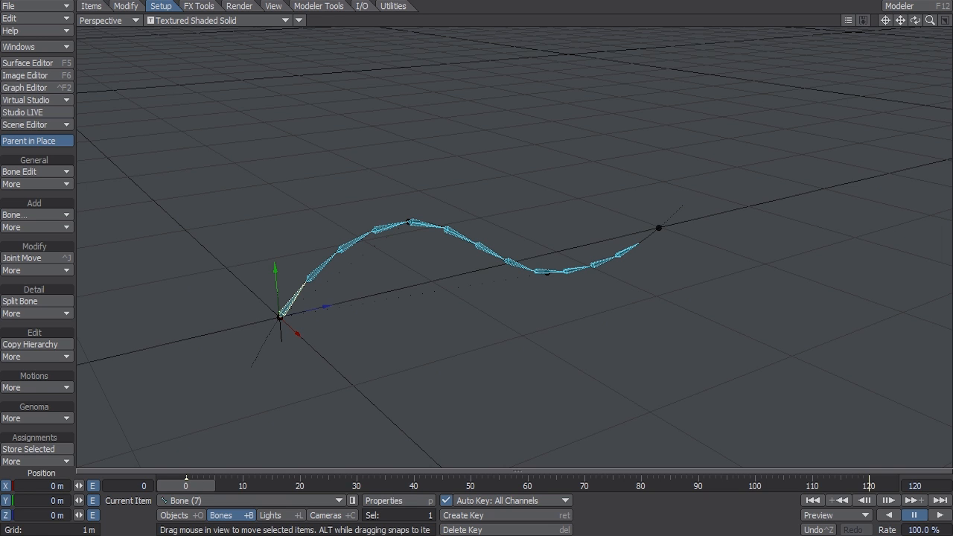
mouse_move(612, 296)
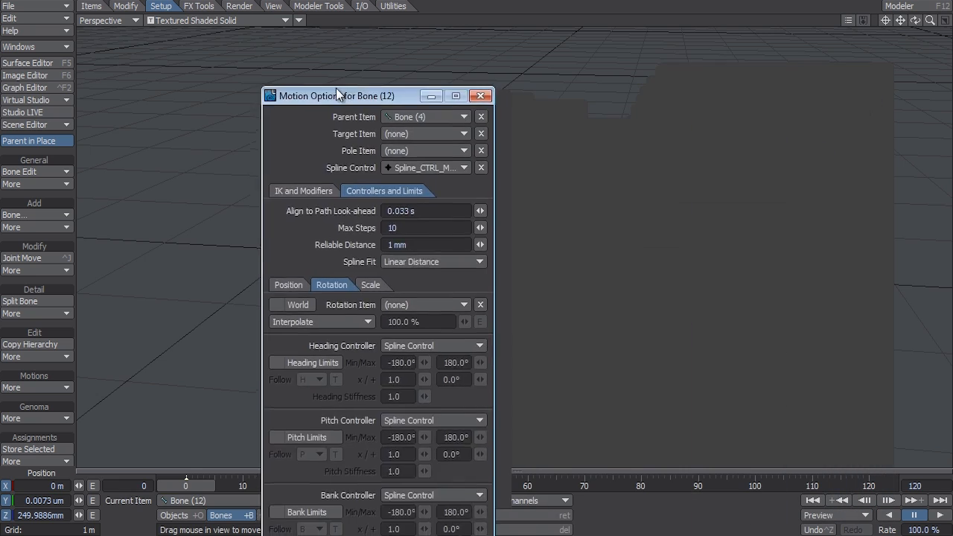
Change Bone (12)'s Spline Fit from Linear Distance to Fit To Spline
left_click_drag(340, 95, 166, 38)
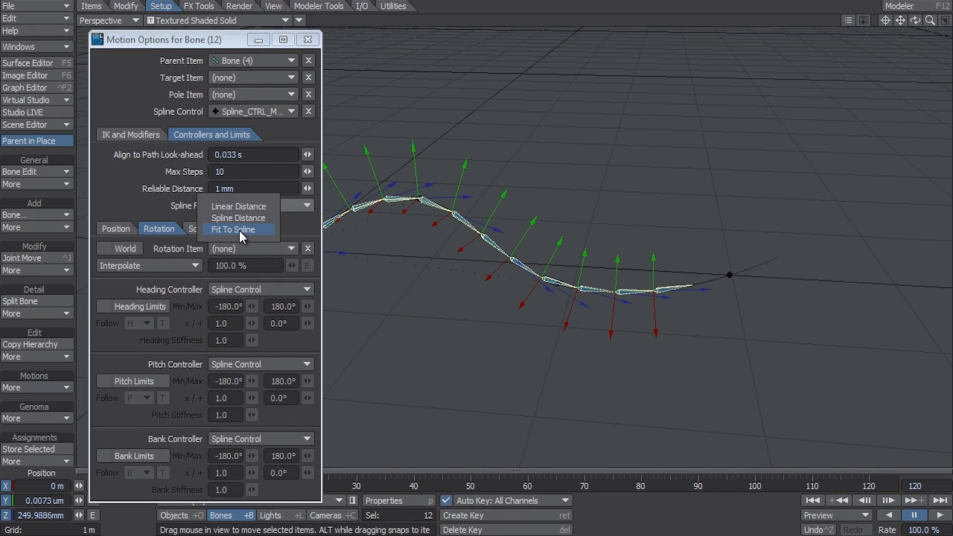
left_click(232, 229)
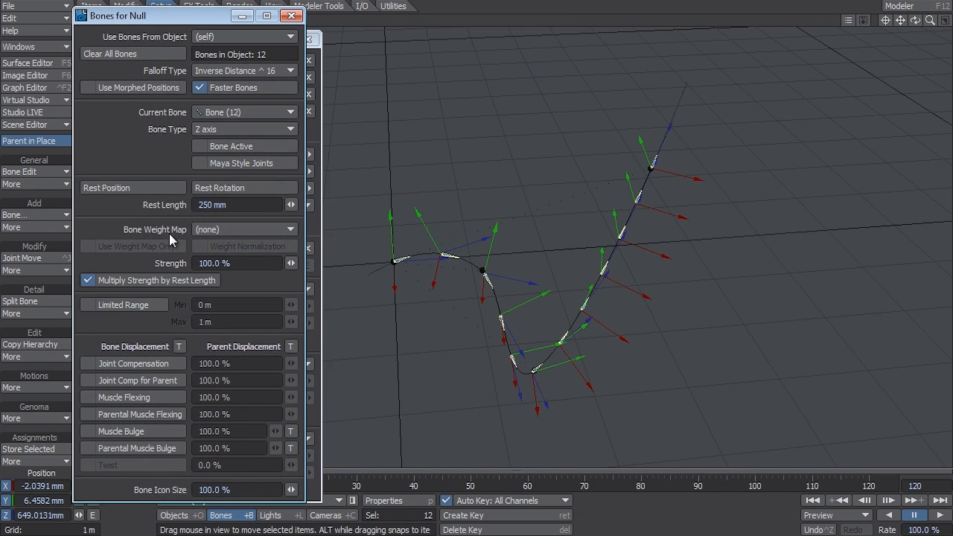
mouse_move(173, 134)
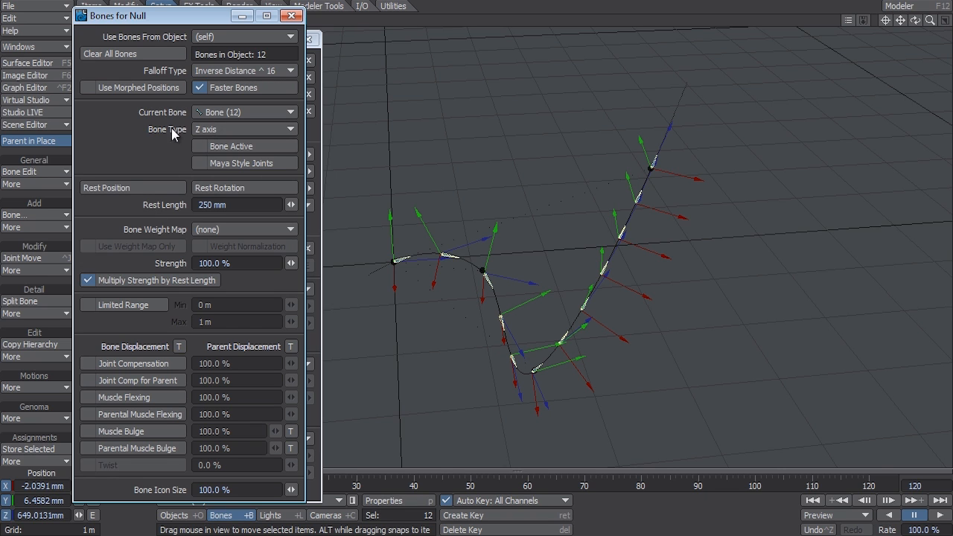
Bring up the Motion Options for the SPL_CTRL (3) null
left_click(244, 128)
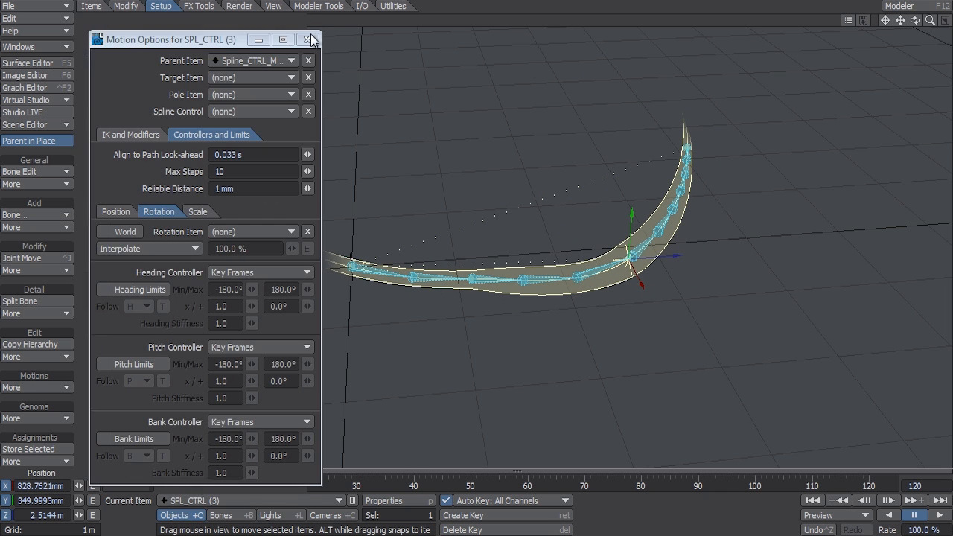
Load the rigged shark object via File > Load Object and zoom the viewport in on it
left_click(308, 38)
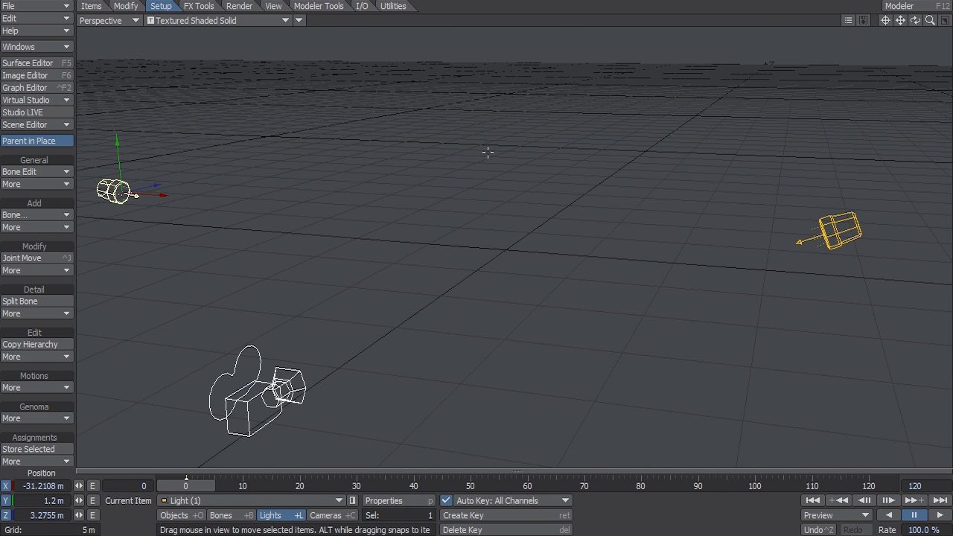
left_click(9, 6)
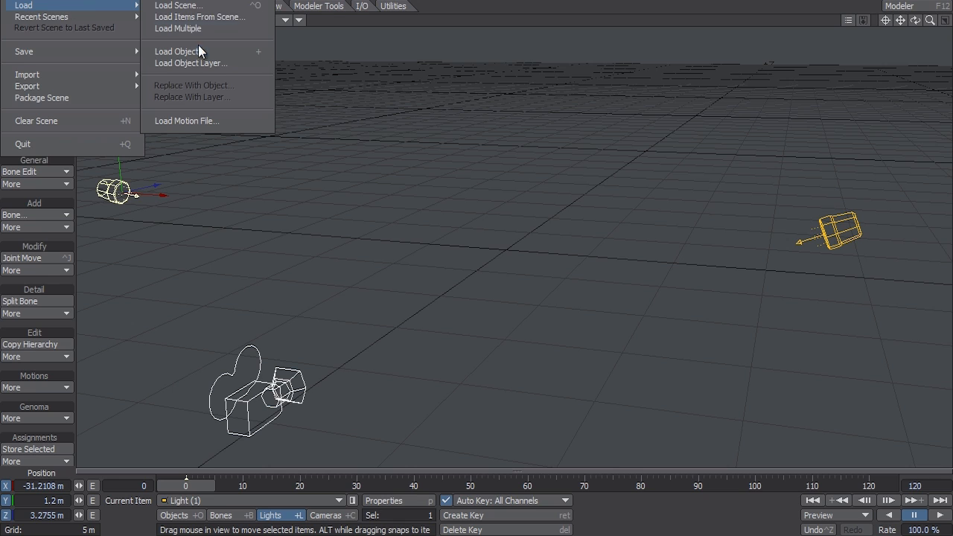
left_click(177, 51)
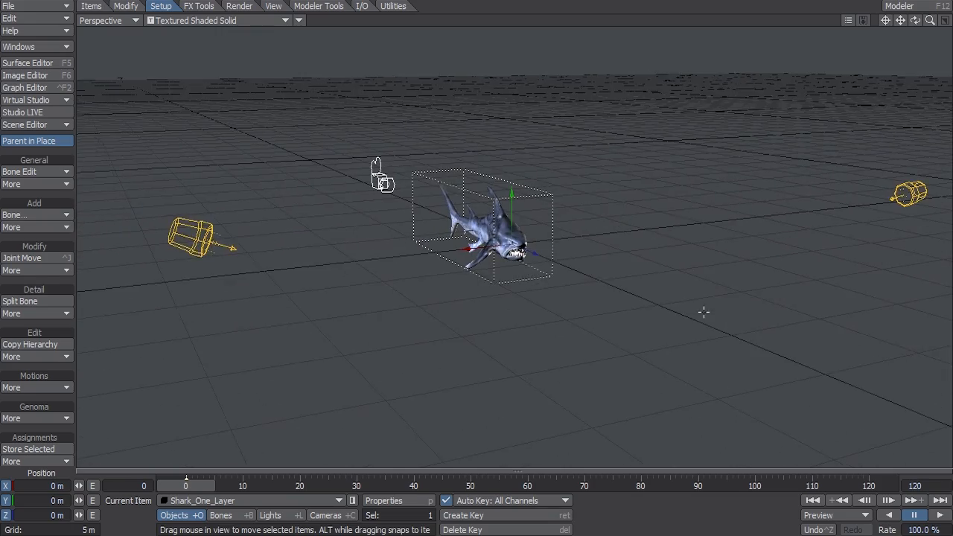
left_click_drag(703, 312, 681, 325)
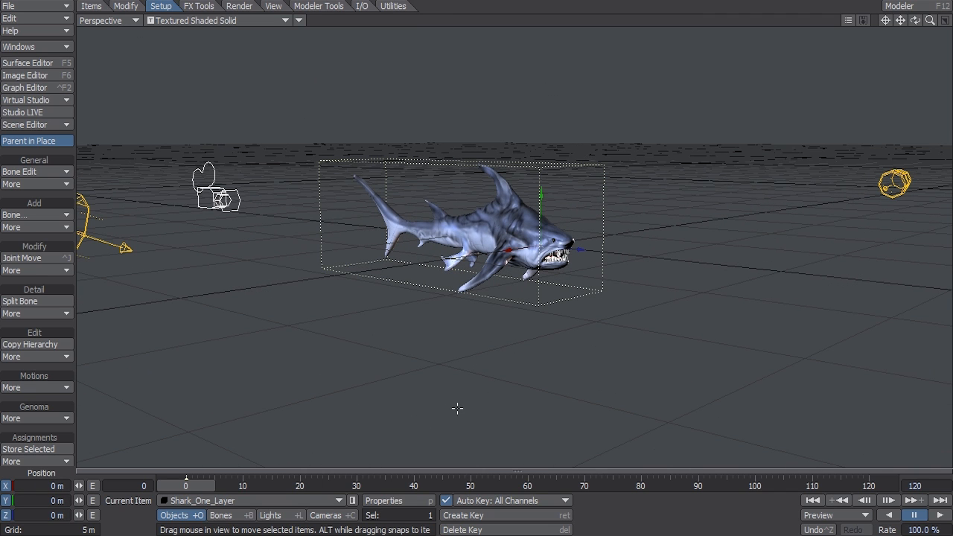
mouse_move(476, 399)
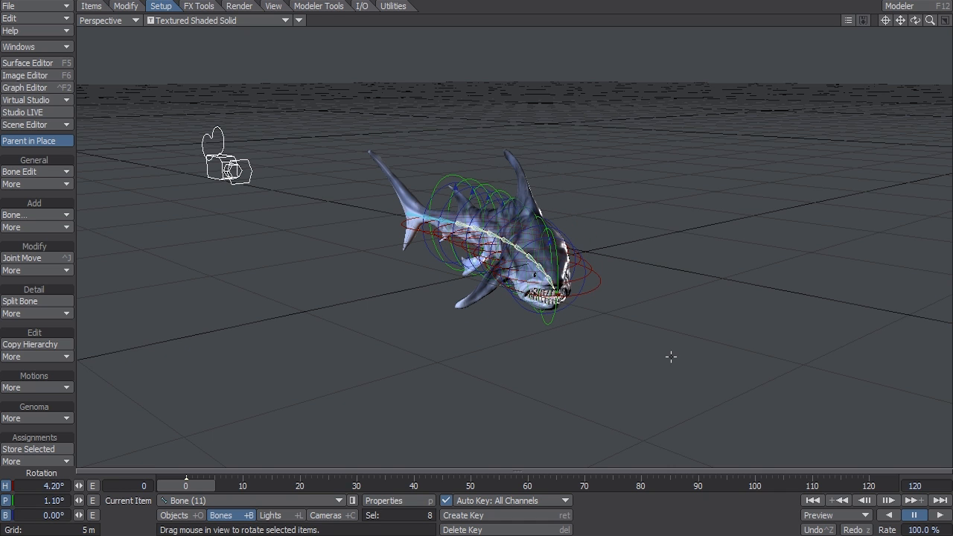
left_click_drag(670, 355, 553, 345)
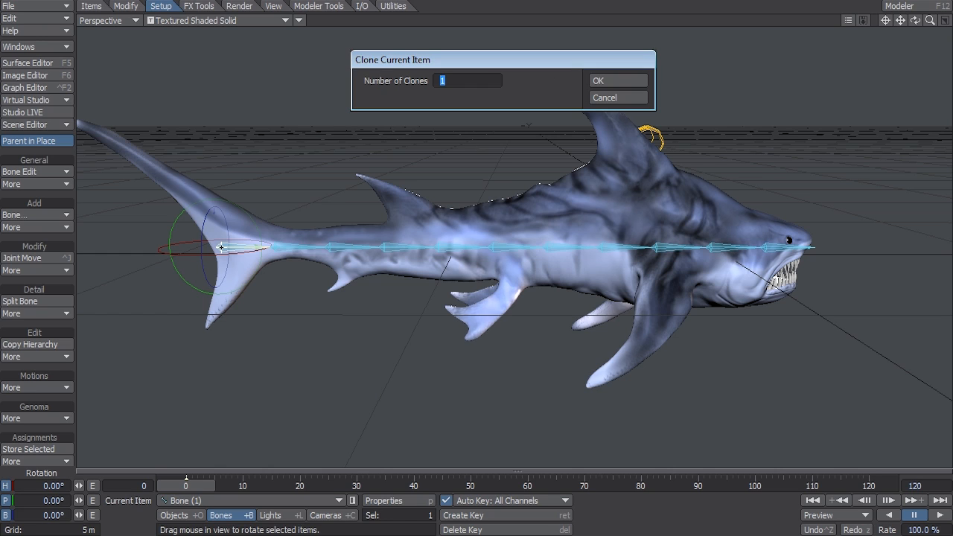
Clone Bone (1) once, name it Master_Bone and set its Strength to 0%
left_click(616, 80)
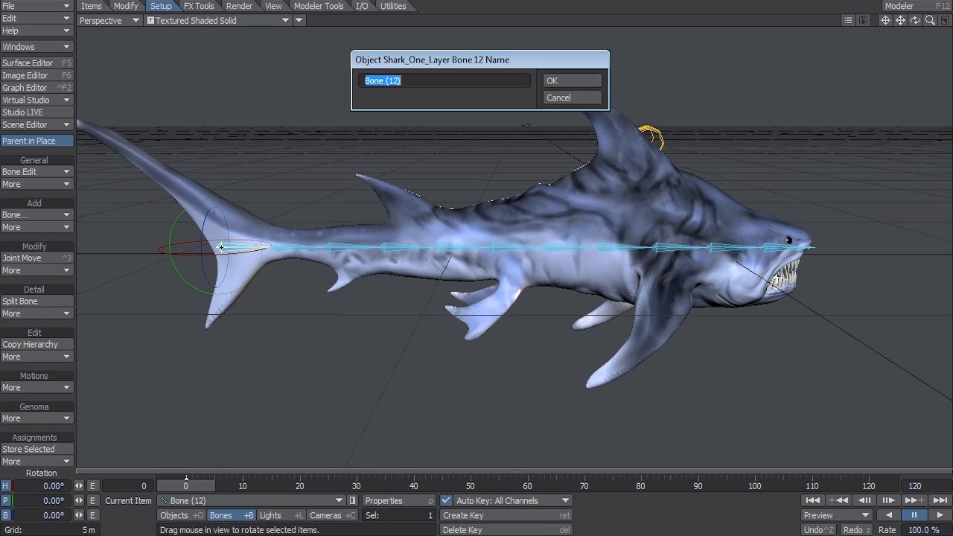
type("Master_Bone")
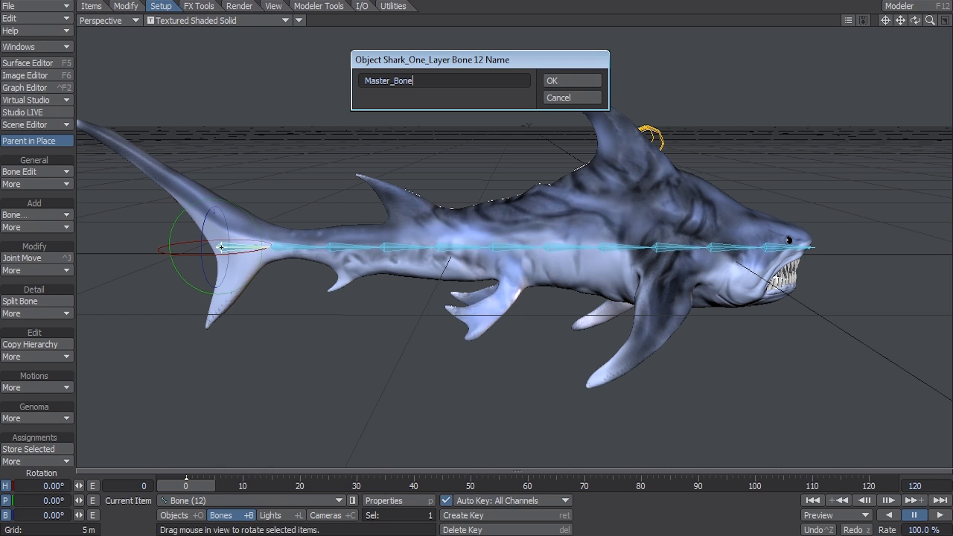
left_click(571, 81)
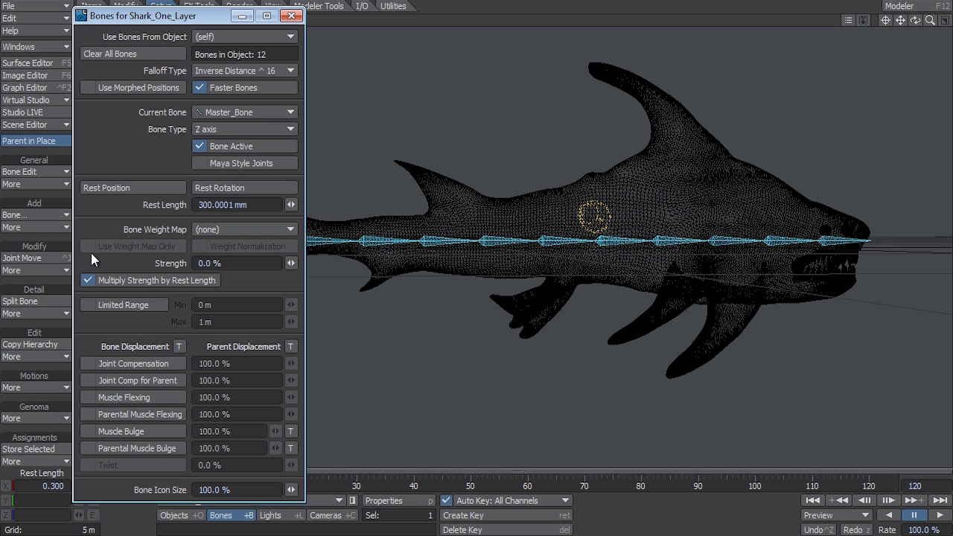
left_click(291, 15)
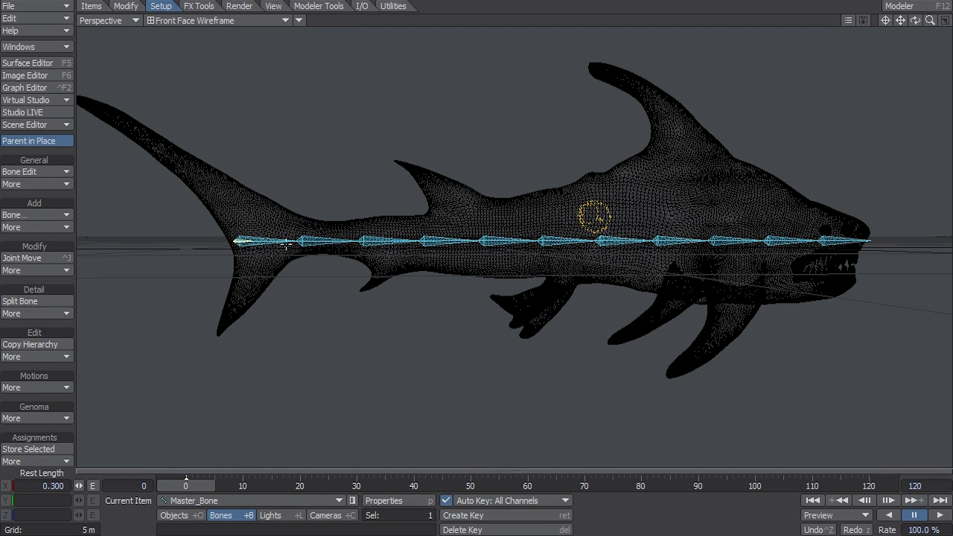
left_click(253, 238)
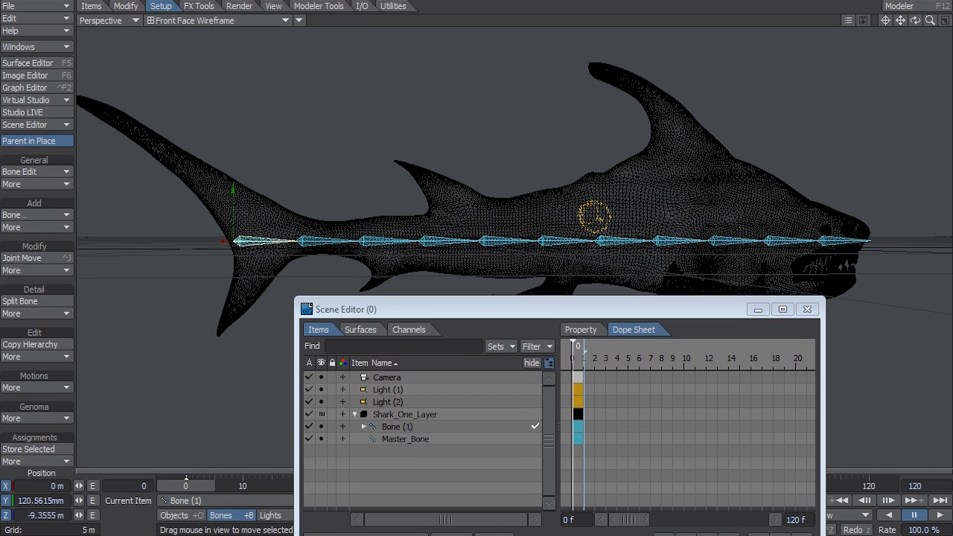
mouse_move(518, 337)
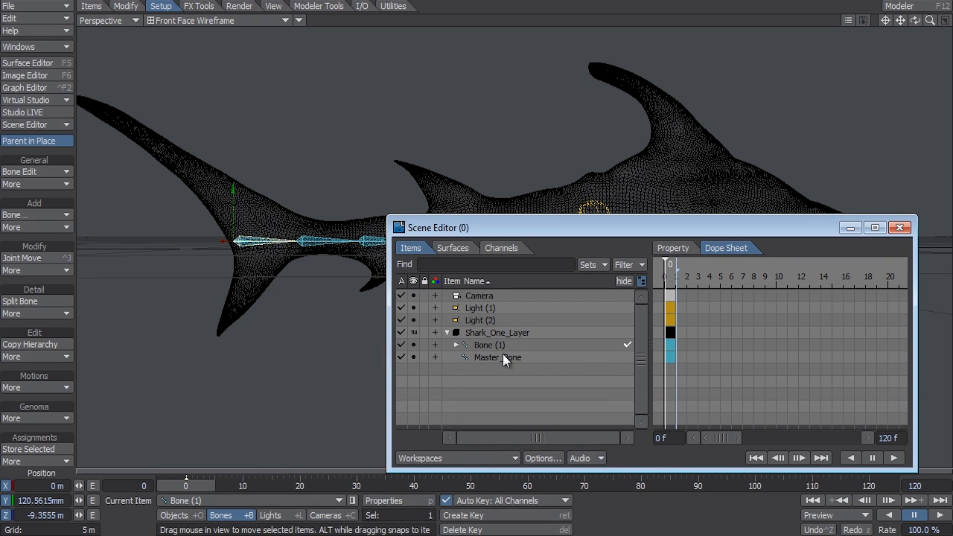
Parent Bone (1) under Master_Bone in the Scene Editor and close it
left_click(489, 346)
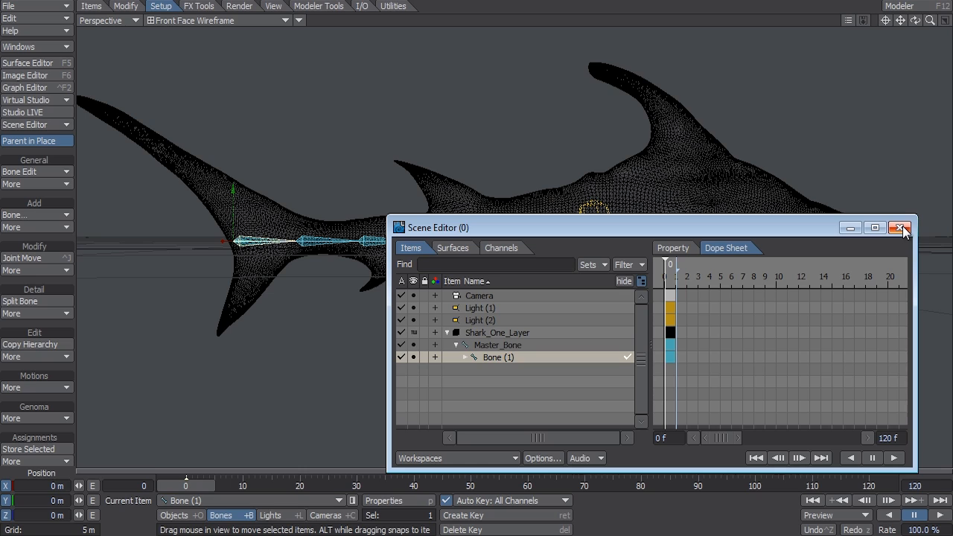
mouse_move(899, 229)
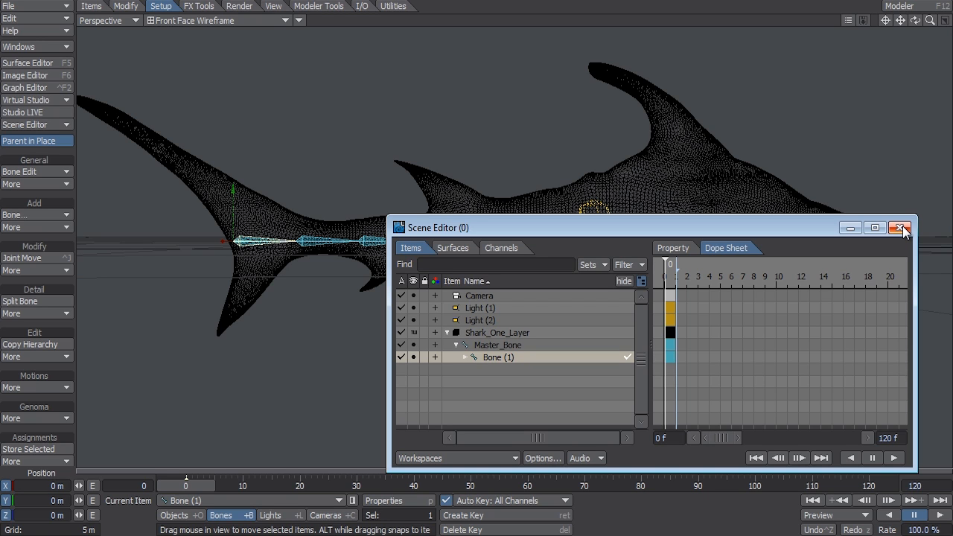
left_click(899, 228)
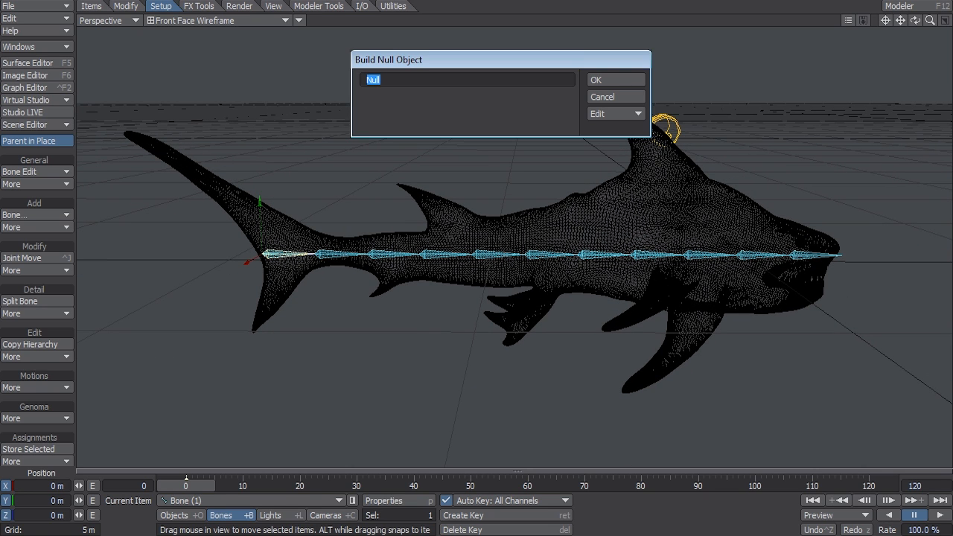
Create the Spline_CTRL_Master null and move it to the tail end of the shark's bone chain
type("Spline_CTRL_Mas")
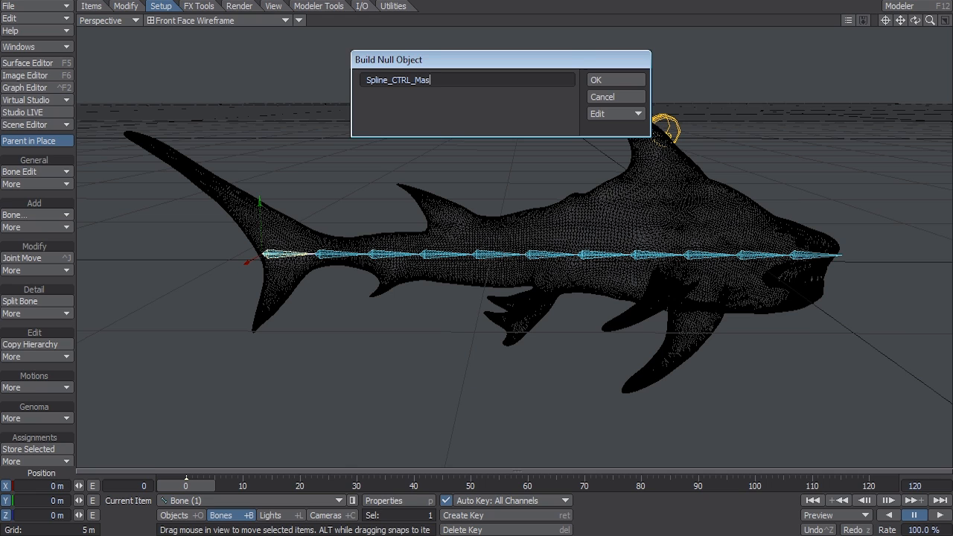
left_click(615, 79)
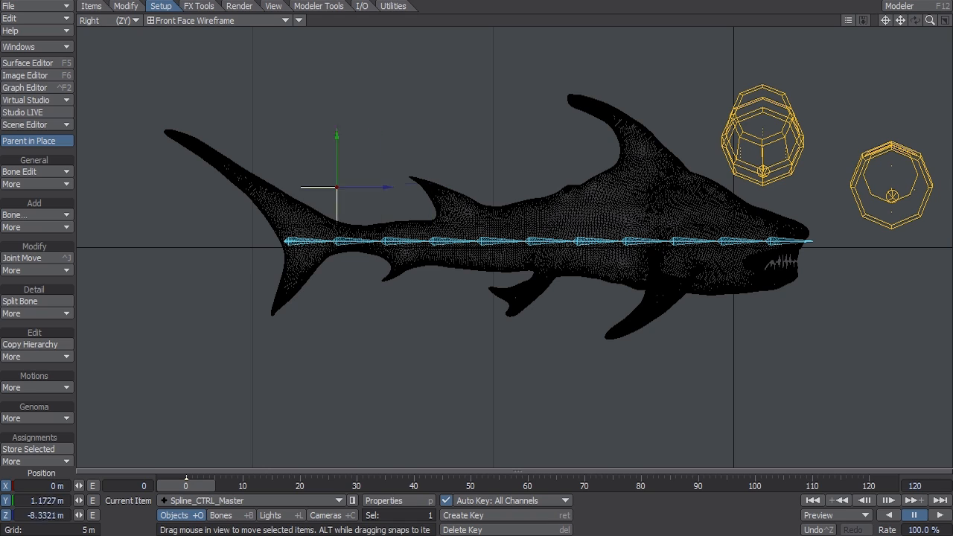
left_click_drag(336, 187, 284, 186)
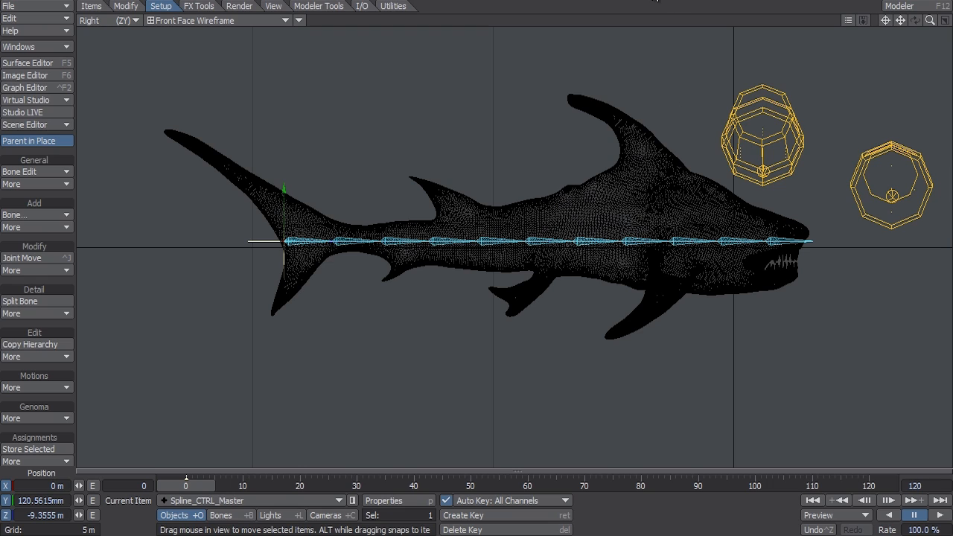
mouse_move(610, 95)
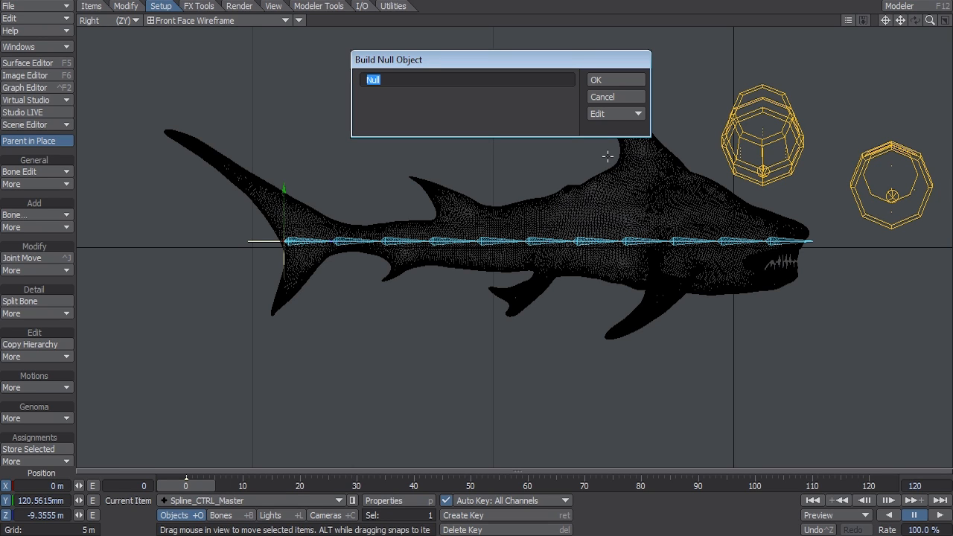
Create a second null named Spline_Node
type("Node")
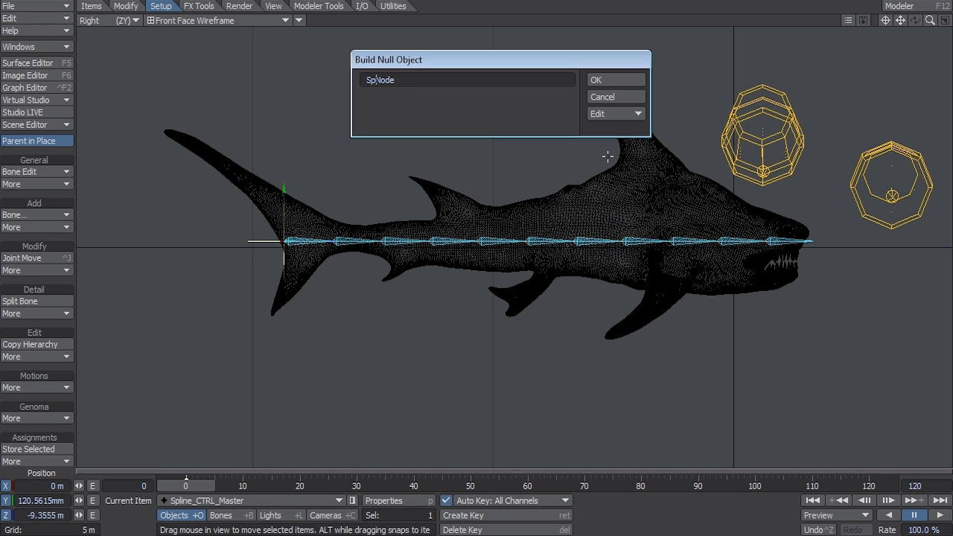
type("Spline_Node")
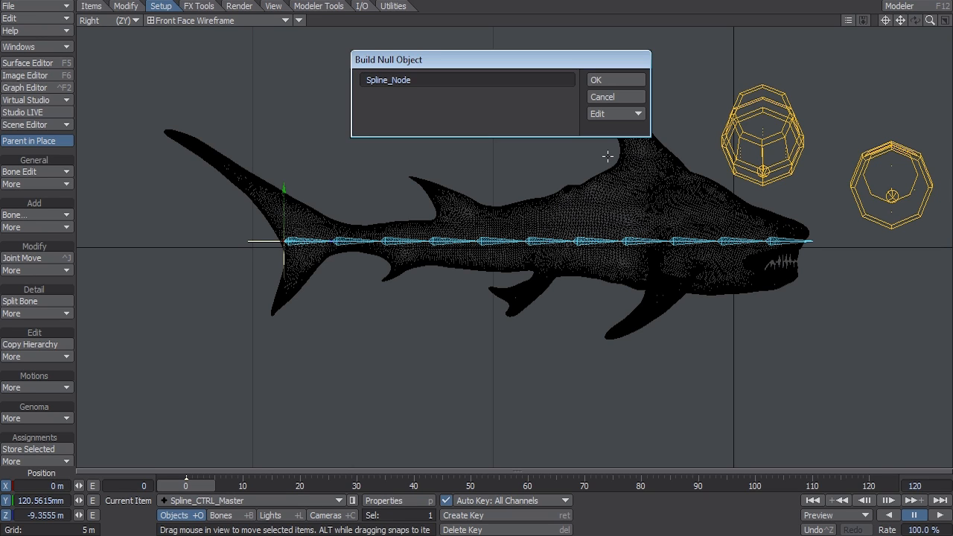
left_click(595, 81)
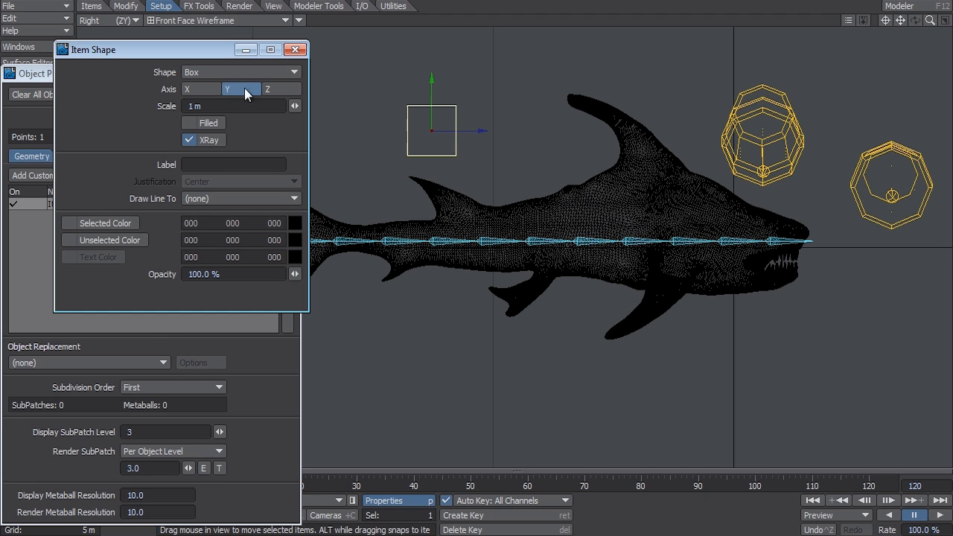
Give Spline_Node a Box item shape along the Y axis at 500 mm scale
left_click(241, 89)
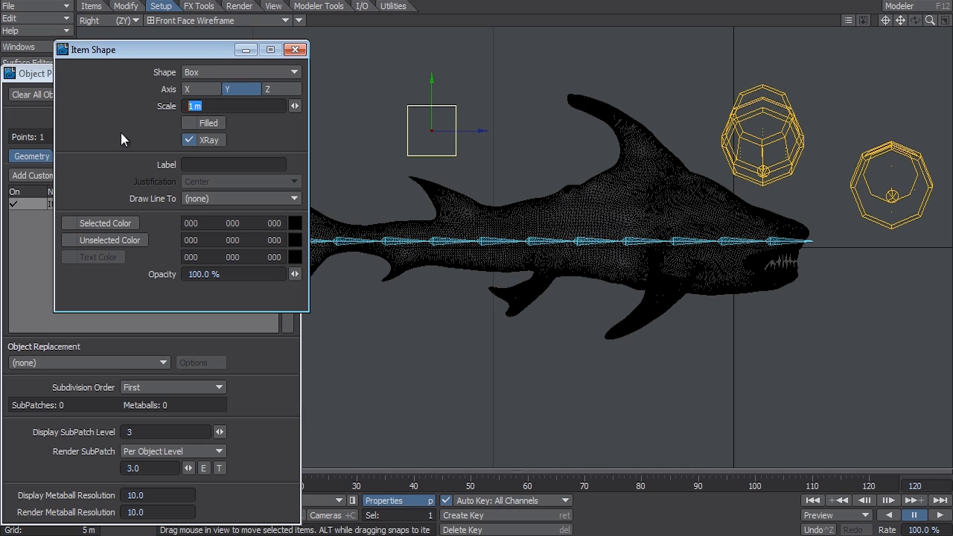
type("500 mm")
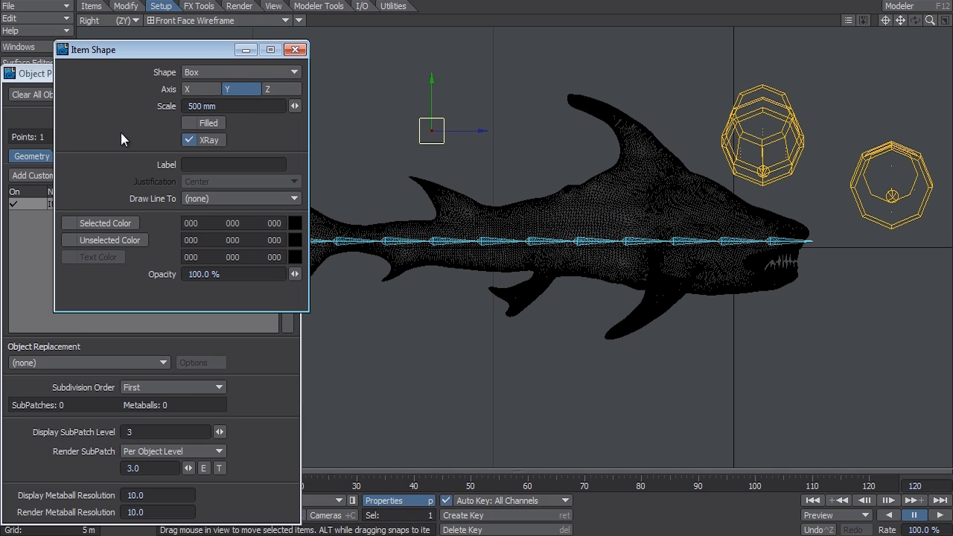
left_click(295, 49)
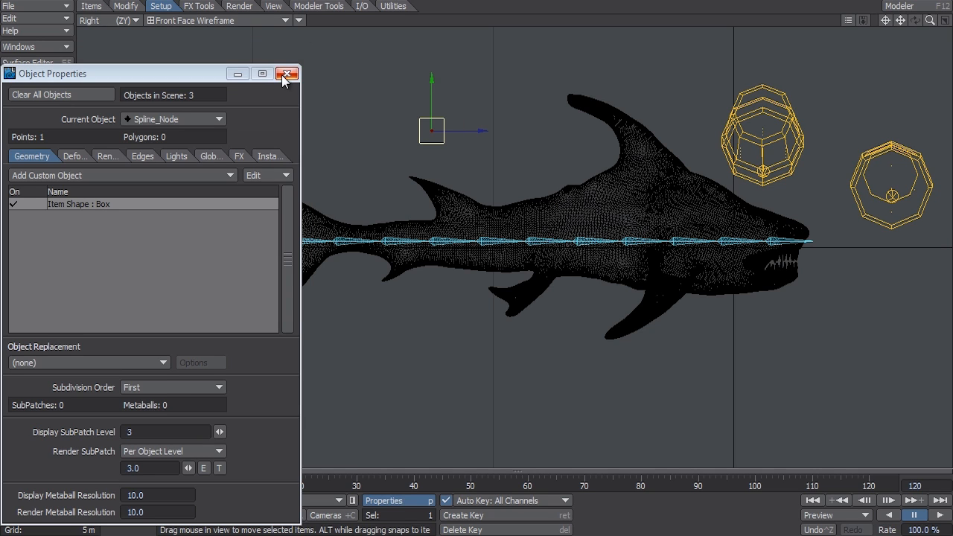
left_click(287, 74)
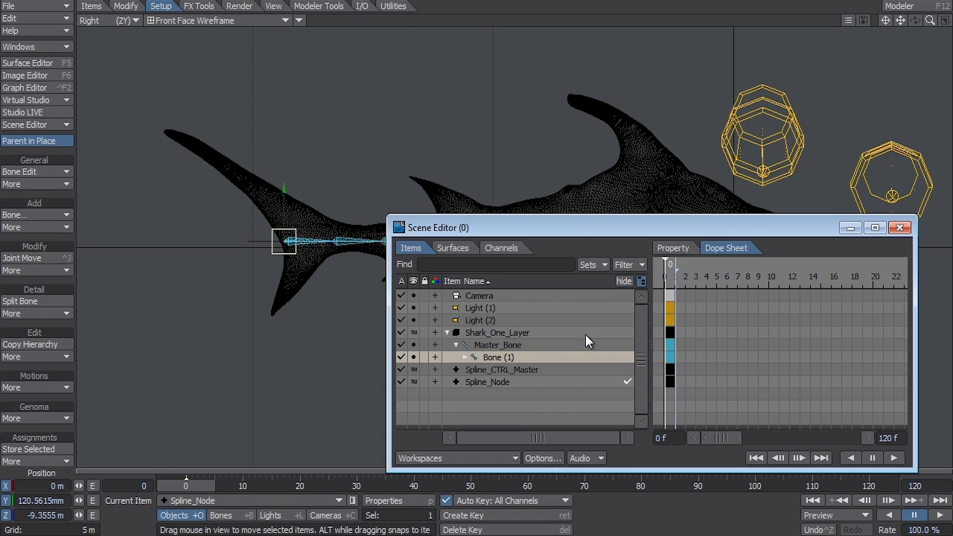
Parent Spline_Node under Spline_CTRL_Master in the Scene Editor
left_click(487, 381)
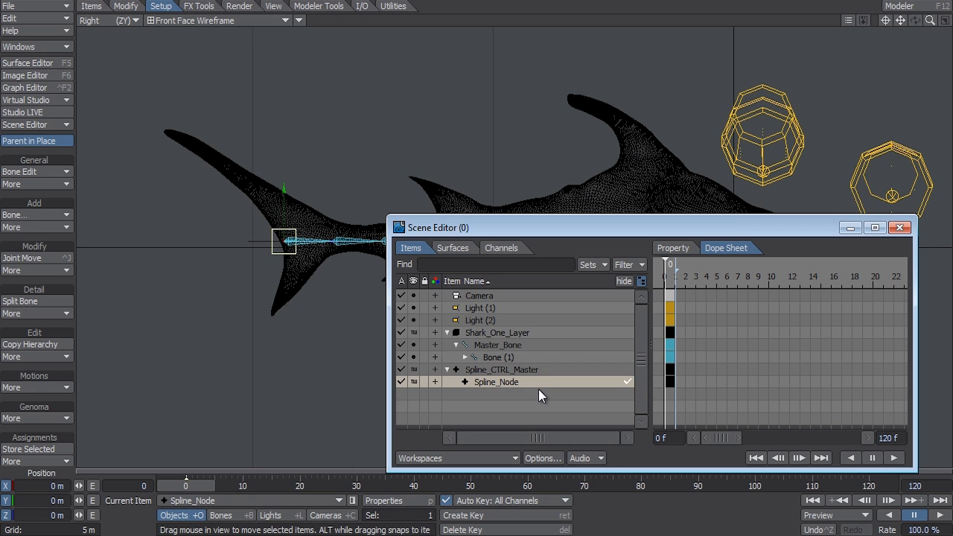
left_click(899, 226)
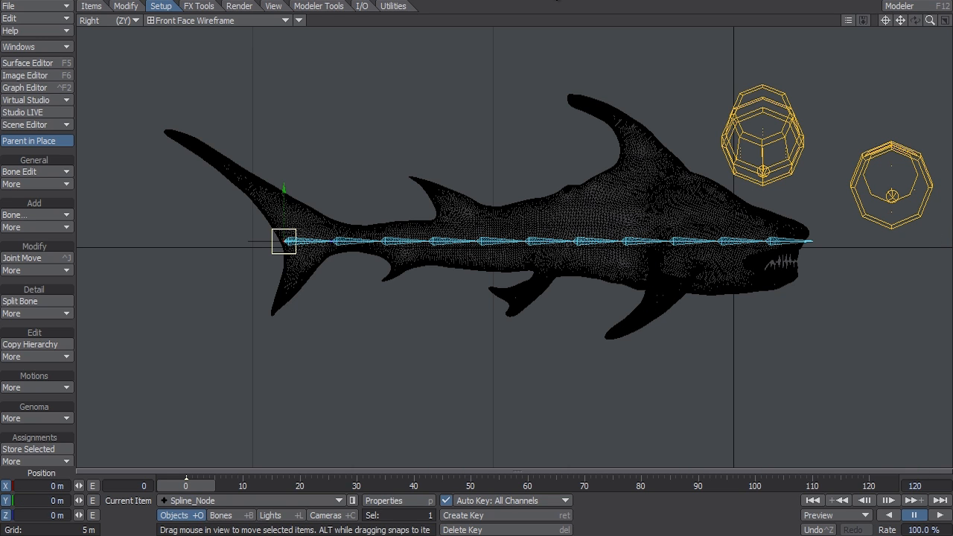
Space cloned spline nodes along the shark's spine in the Right view, shark shown textured
left_click_drag(283, 242, 365, 243)
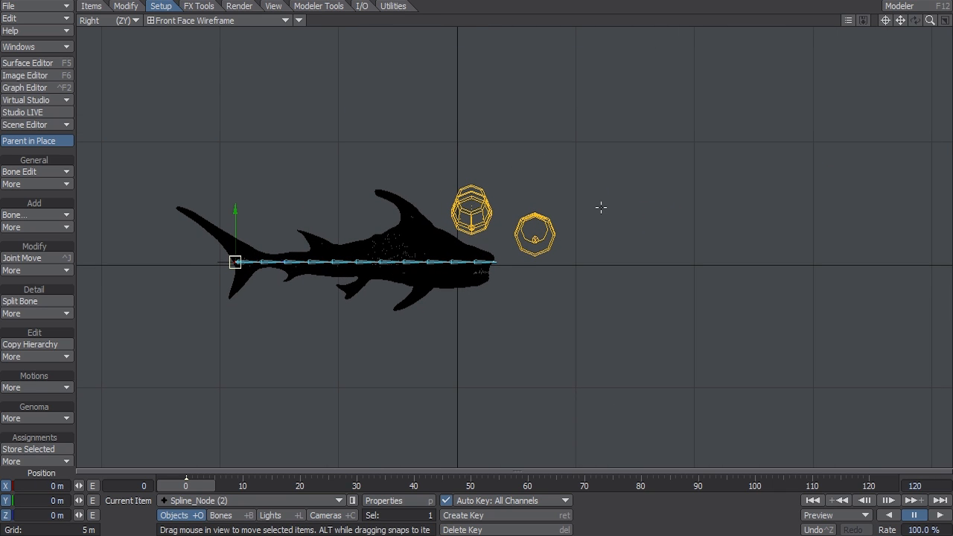
left_click_drag(235, 262, 291, 262)
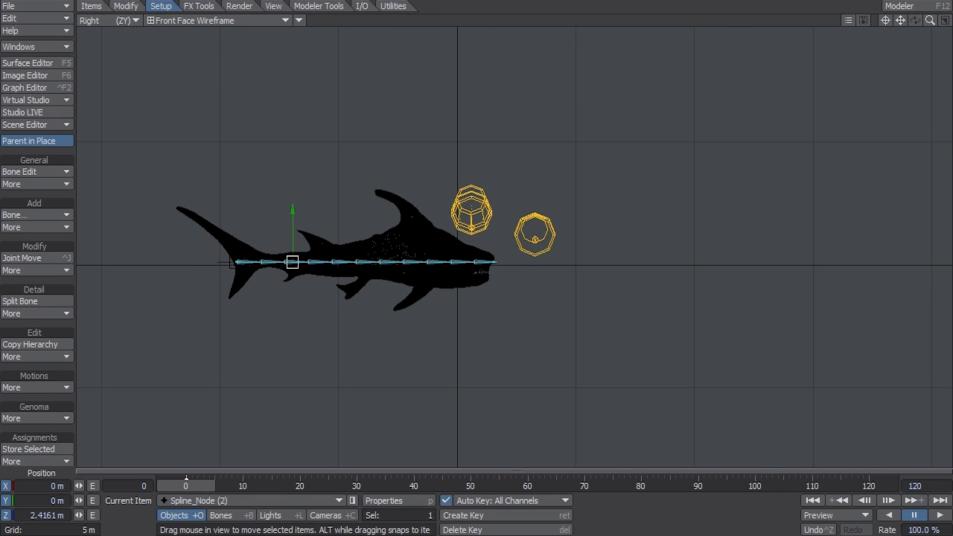
left_click(223, 21)
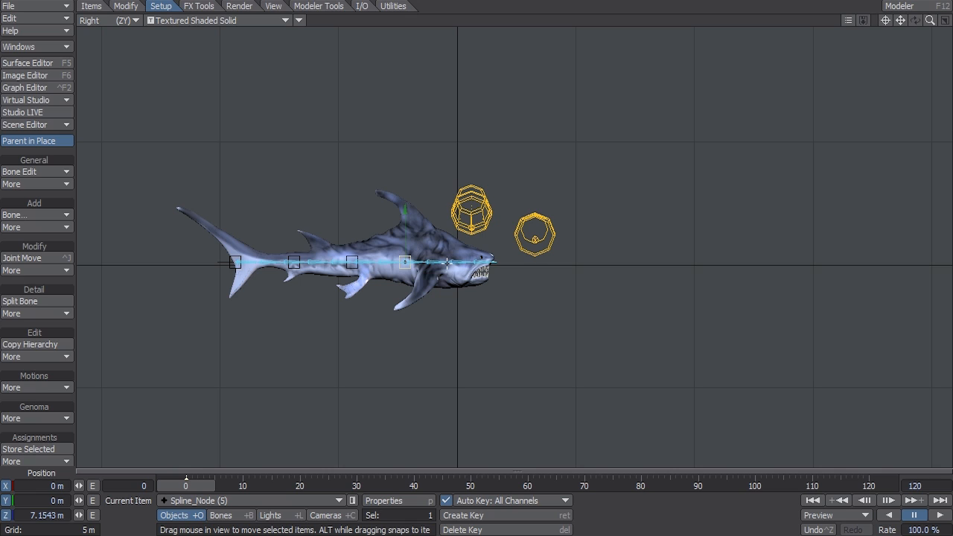
left_click_drag(405, 262, 473, 262)
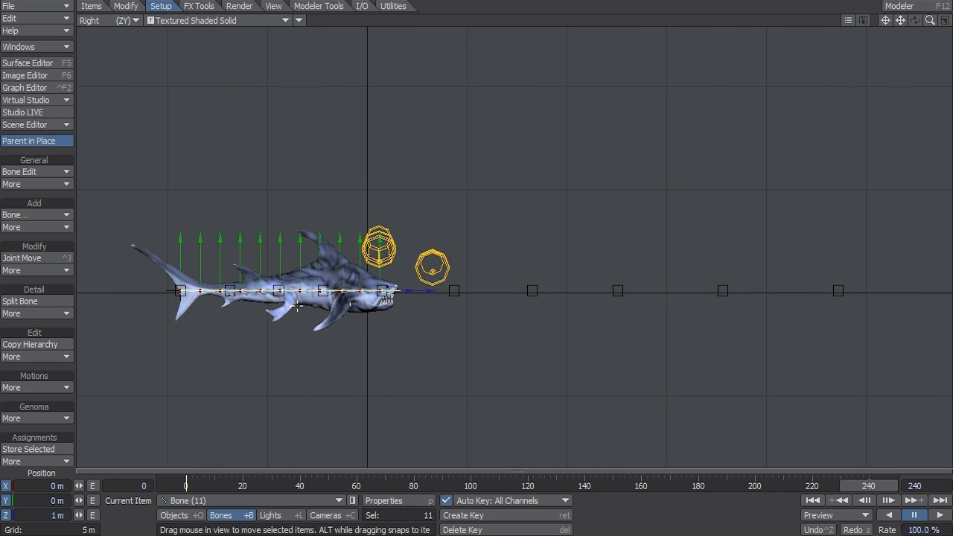
Set Spline_CTRL_Master as the Spline Control item for all shark bones in Motion Options
left_click(24, 125)
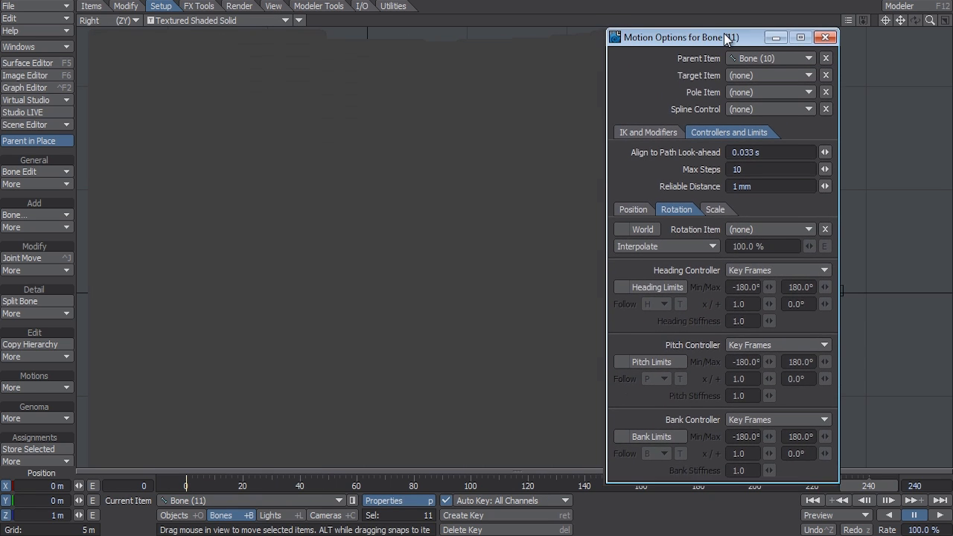
left_click(810, 95)
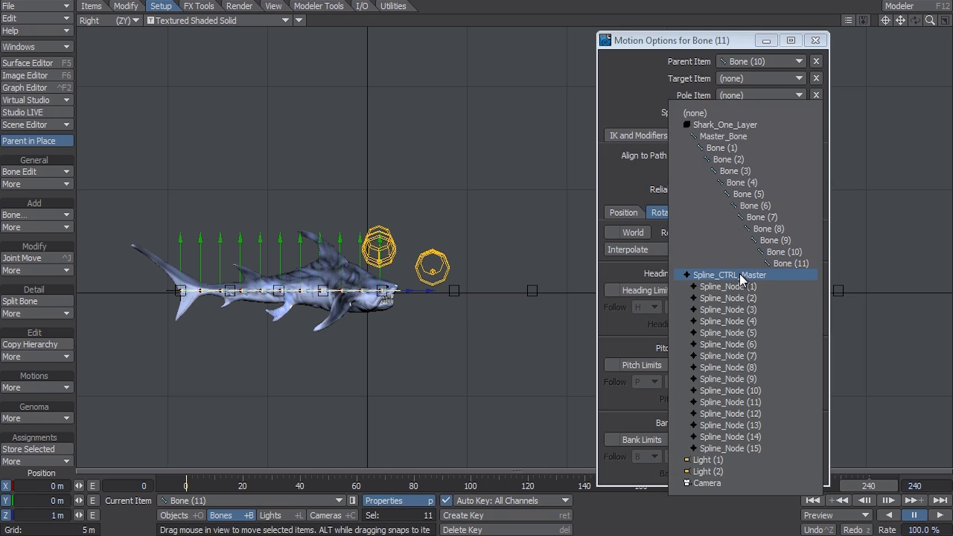
left_click(730, 274)
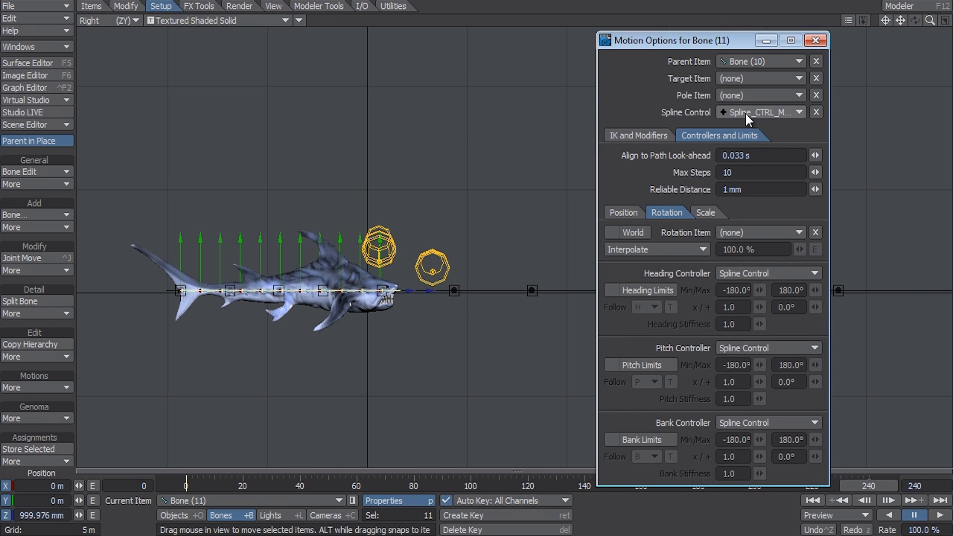
left_click(815, 39)
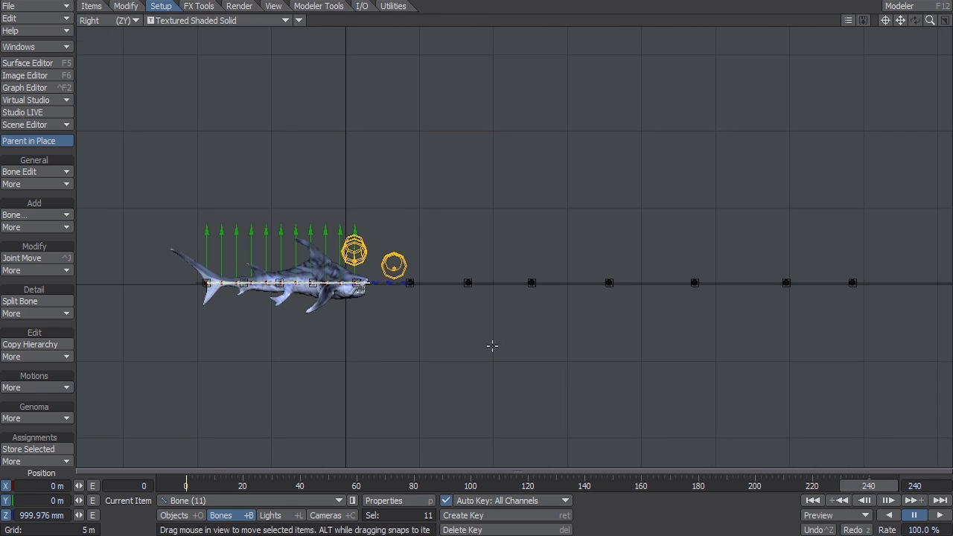
mouse_move(417, 274)
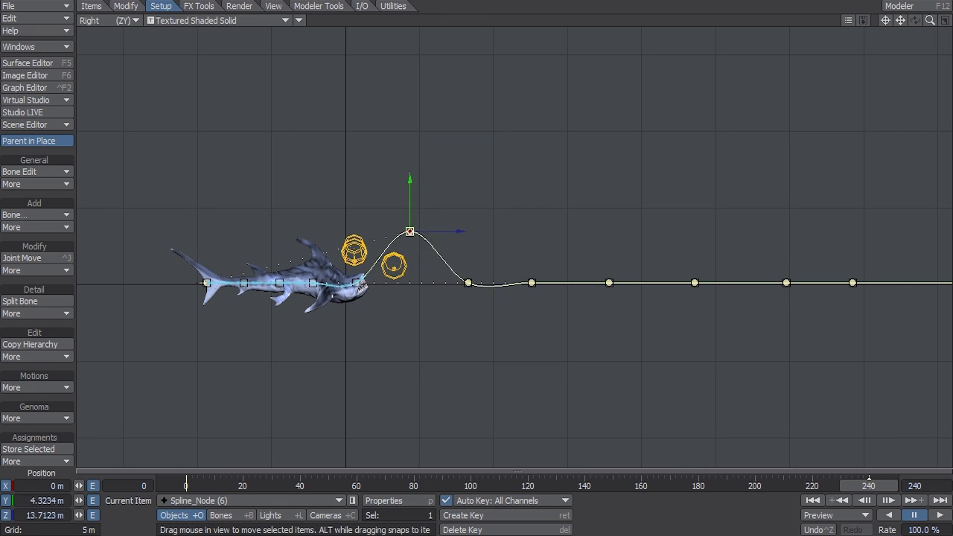
Drag individual spline nodes sideways in Top view to form a winding S-shaped path
left_click_drag(409, 231, 409, 331)
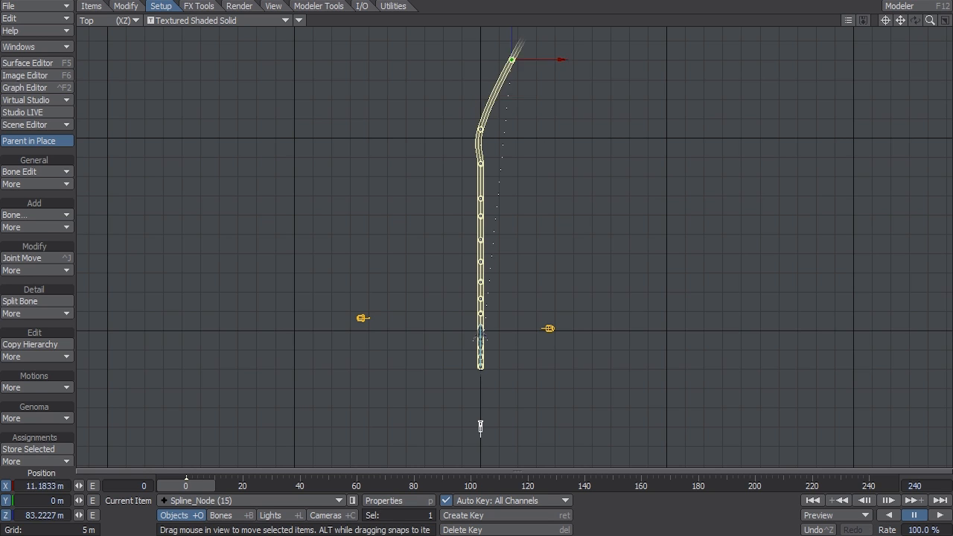
left_click_drag(513, 59, 482, 131)
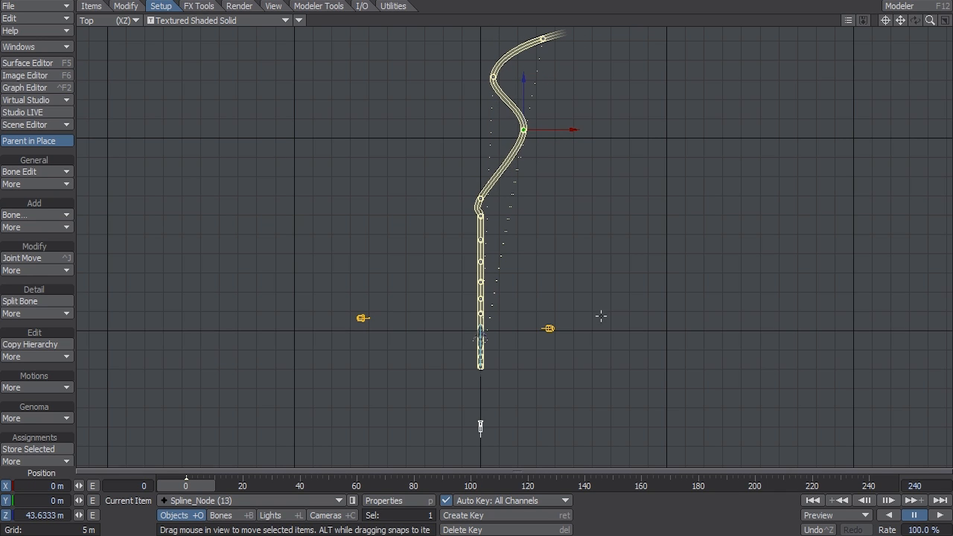
left_click_drag(524, 131, 497, 214)
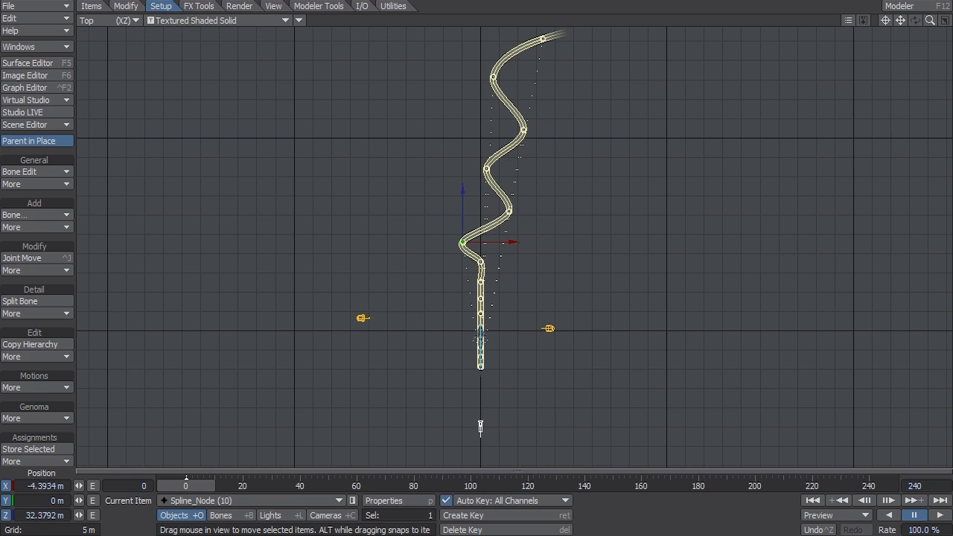
left_click_drag(464, 242, 506, 282)
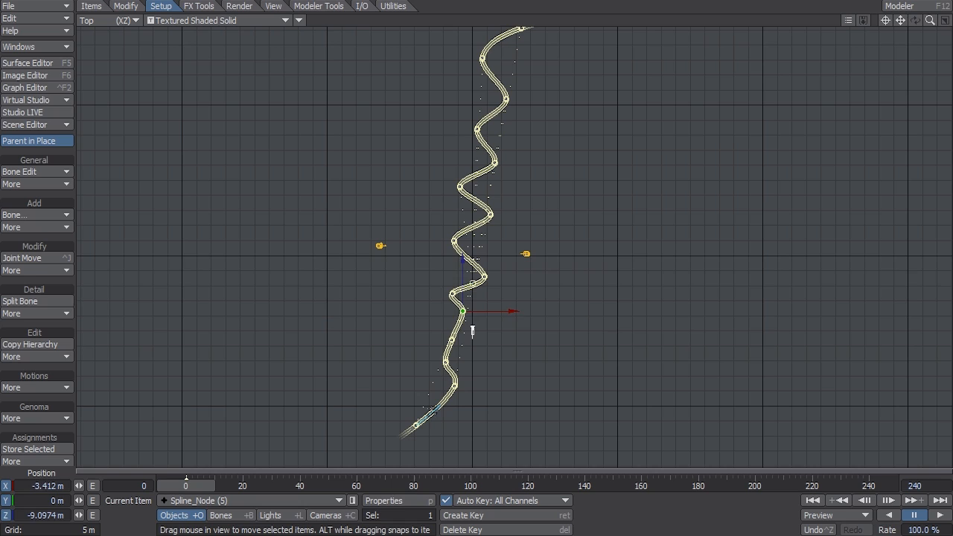
left_click_drag(462, 311, 472, 335)
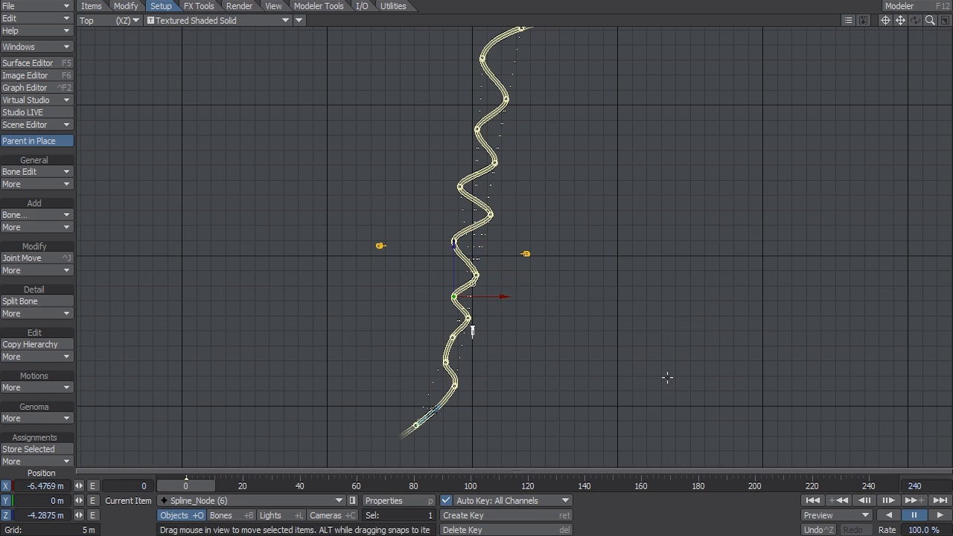
left_click_drag(454, 298, 473, 274)
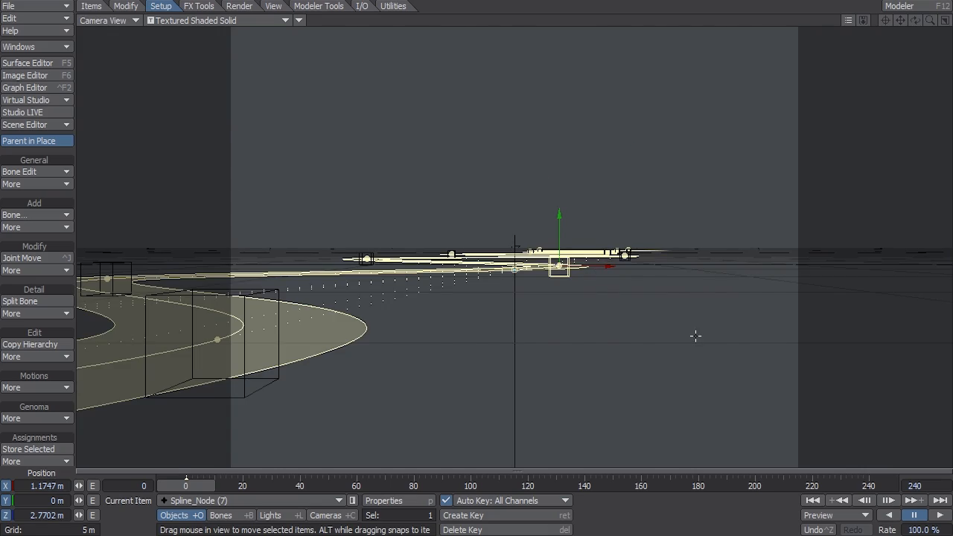
Switch the viewport to Perspective to inspect the Master_Bone hierarchy
left_click(104, 21)
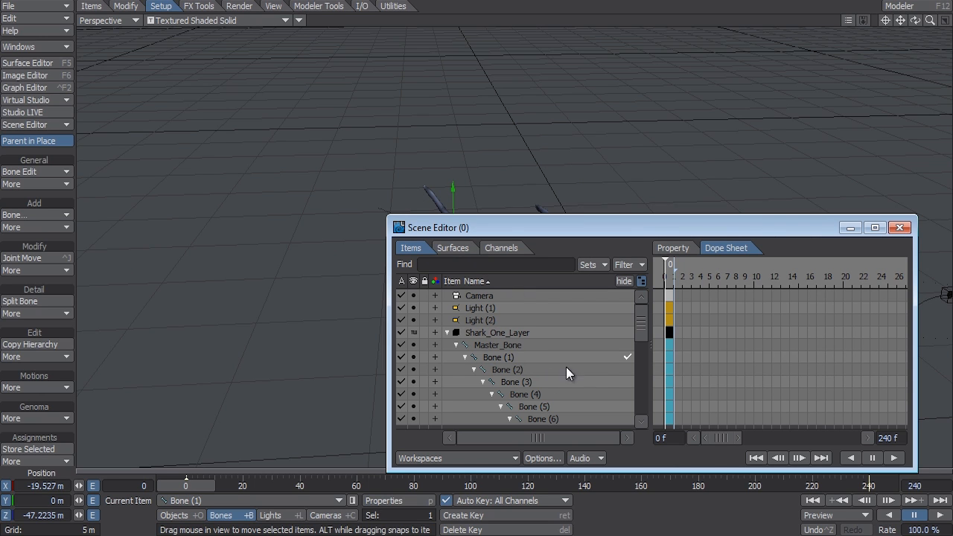
mouse_move(504, 344)
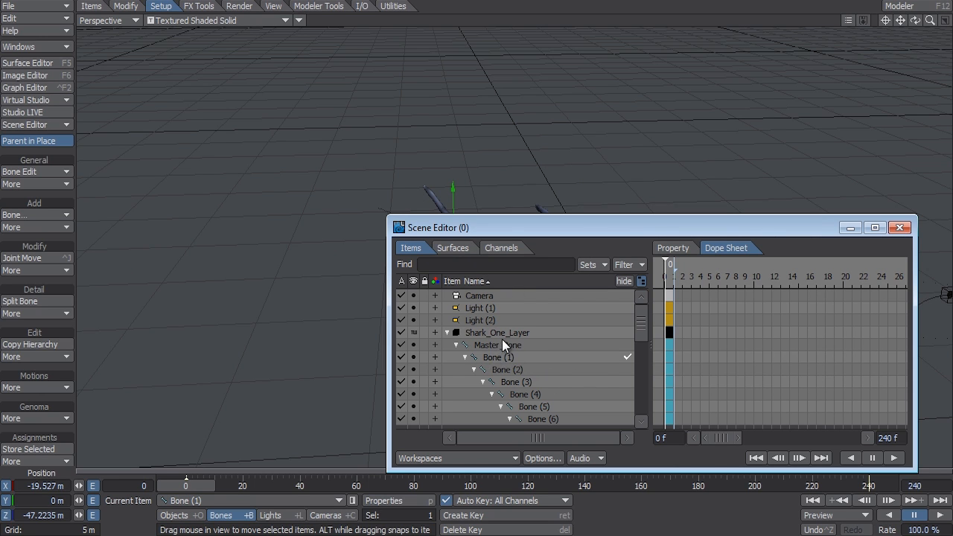
mouse_move(497, 348)
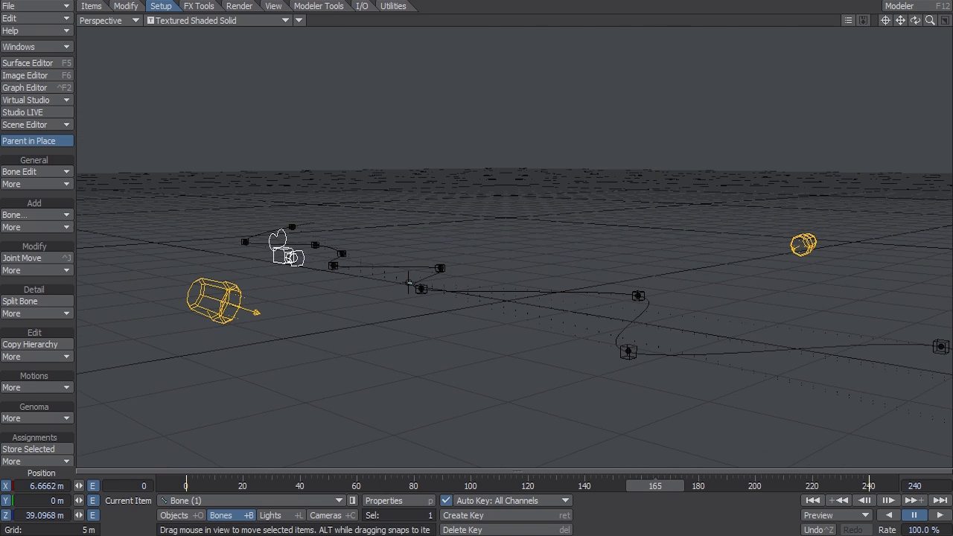
mouse_move(639, 294)
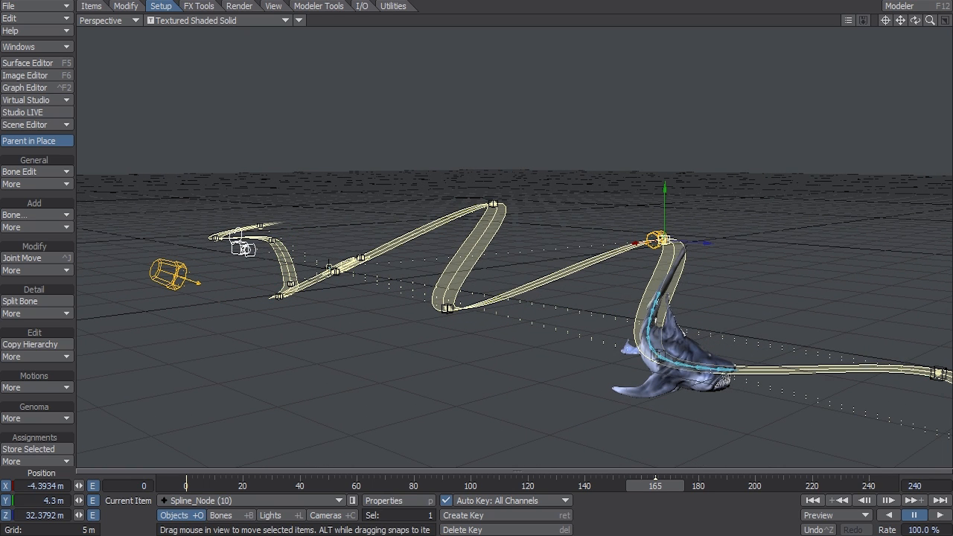
Move a spline node in Perspective view to reshape the swim path
left_click_drag(658, 239, 643, 238)
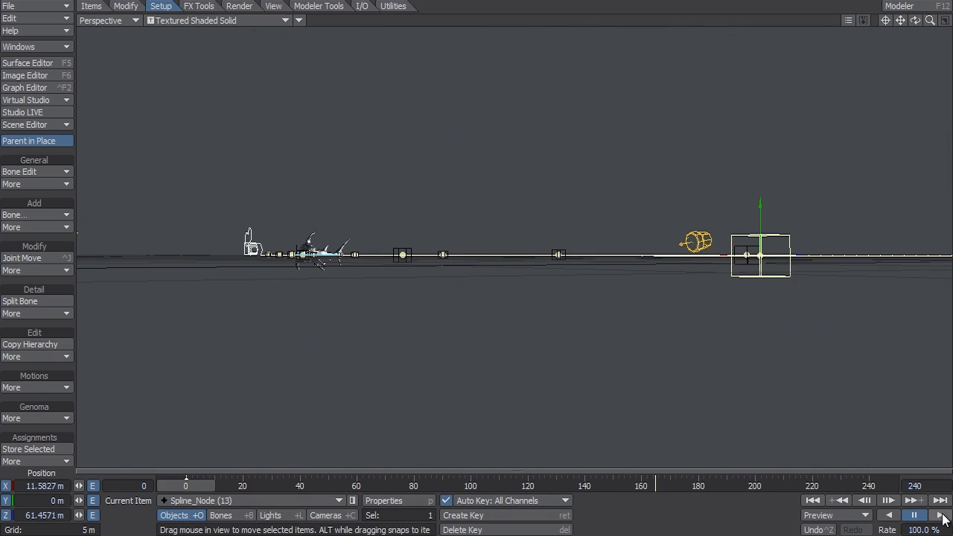
Key all selected spline nodes at frame 165, then check the shark at another frame
left_click(939, 515)
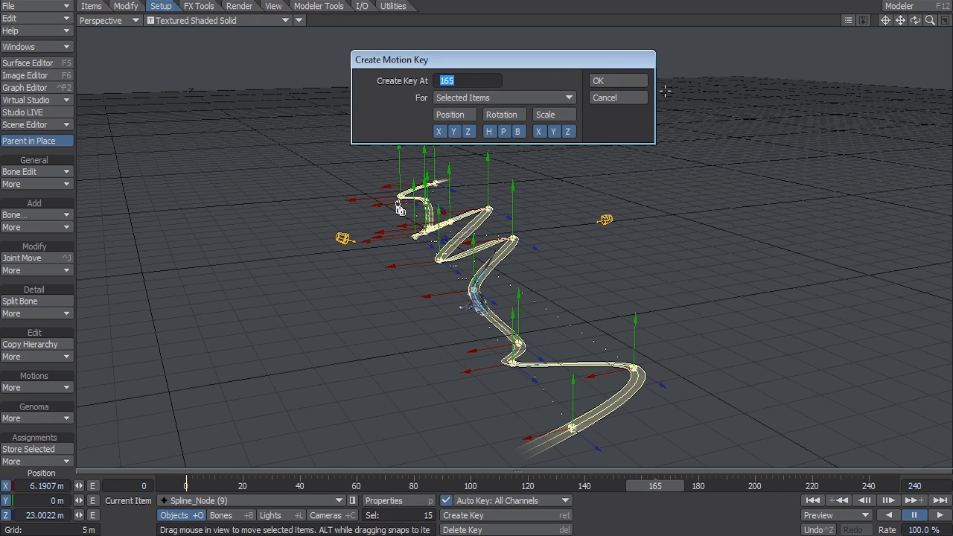
left_click(616, 80)
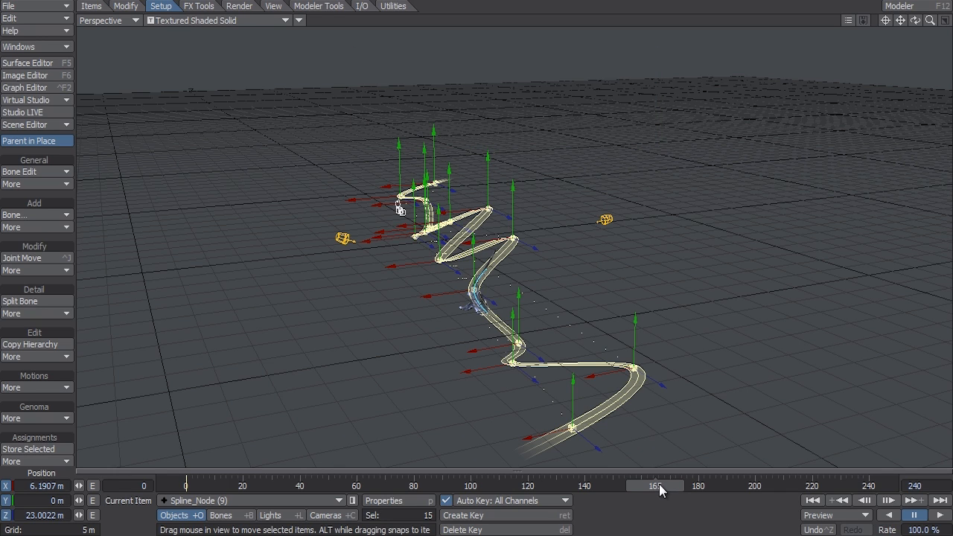
left_click(271, 515)
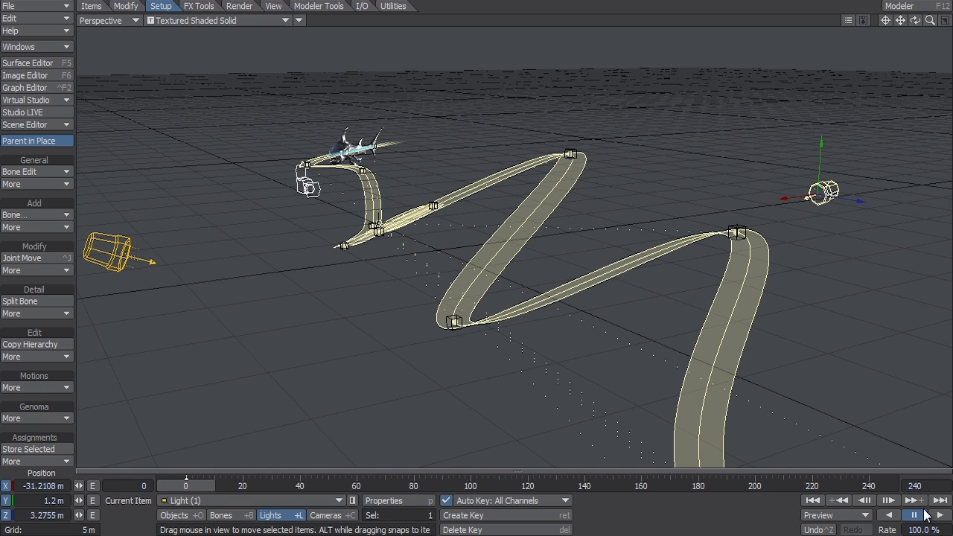
Play back the swim, then stop and go to frame 94 to adjust a node
left_click(940, 515)
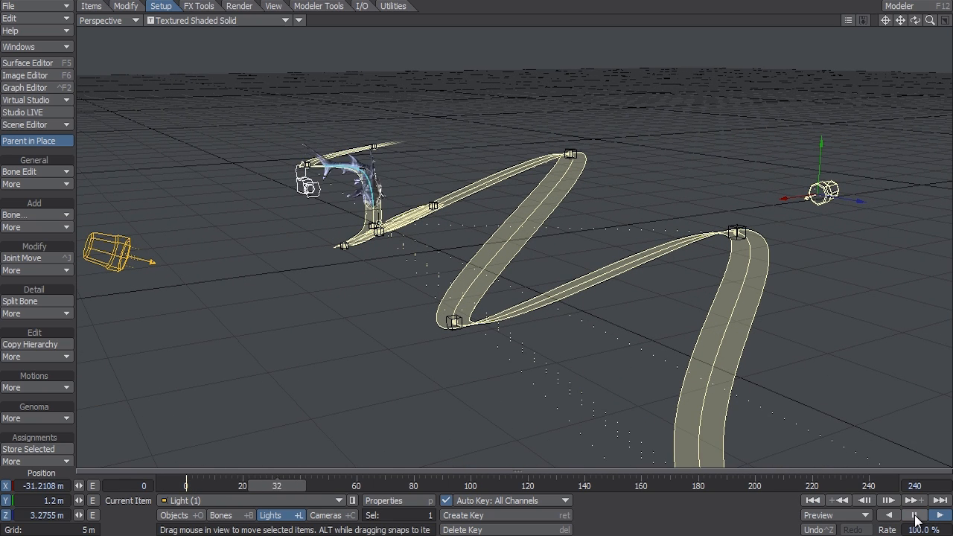
left_click(940, 515)
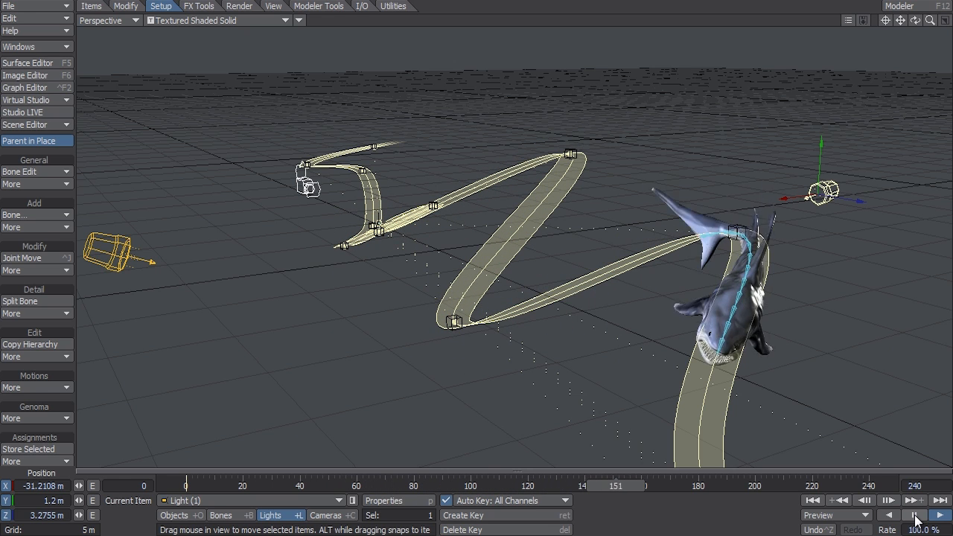
left_click(914, 515)
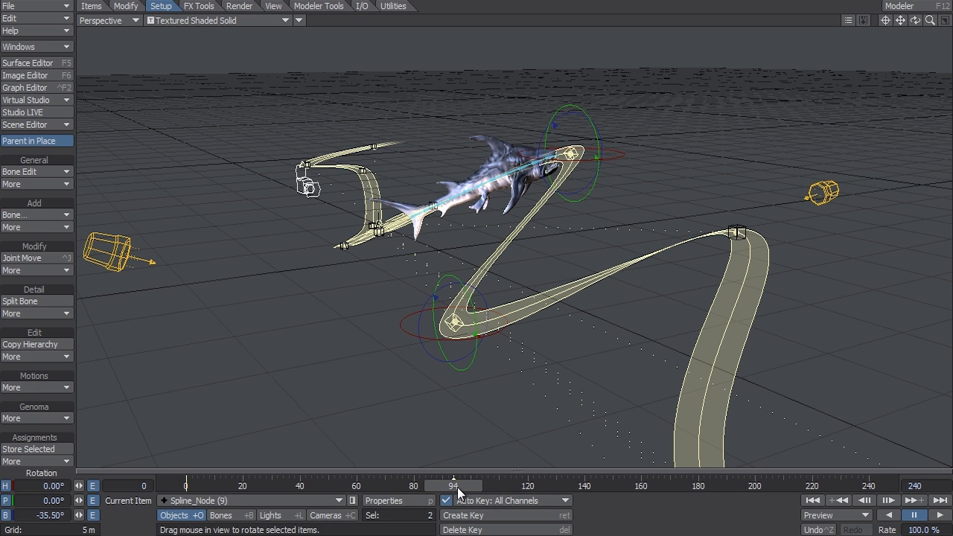
left_click(462, 529)
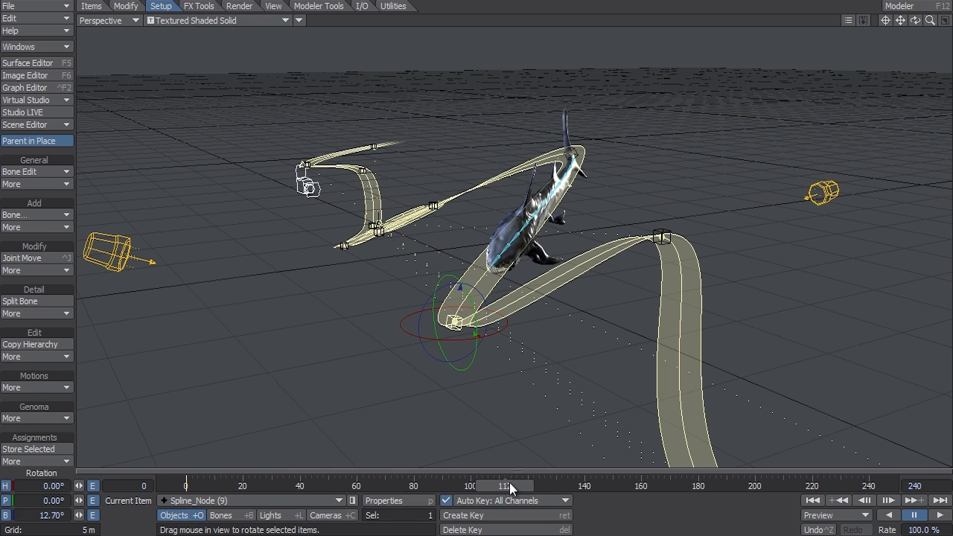
Rotate Spline_Node (9) to bank the path, then pick the next node to adjust
left_click_drag(506, 485, 512, 486)
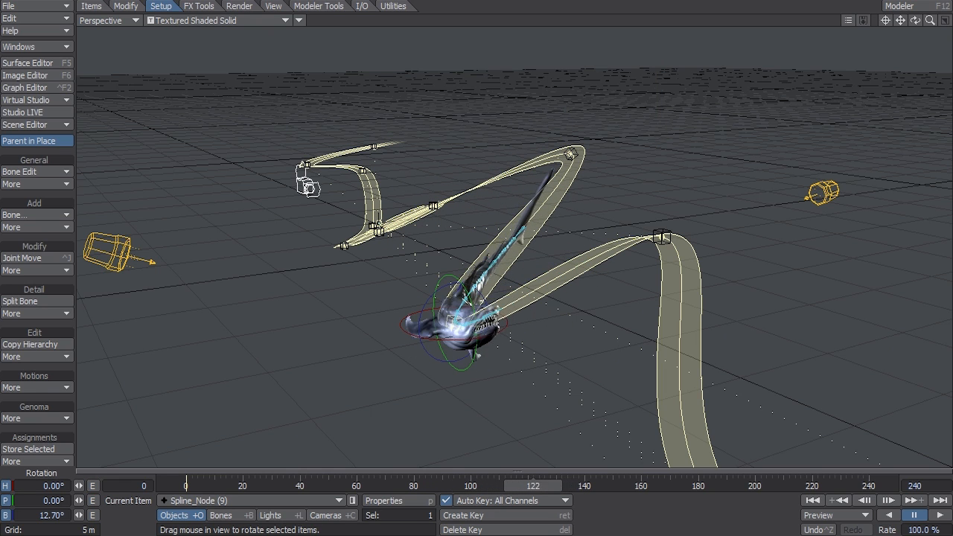
left_click_drag(533, 485, 591, 486)
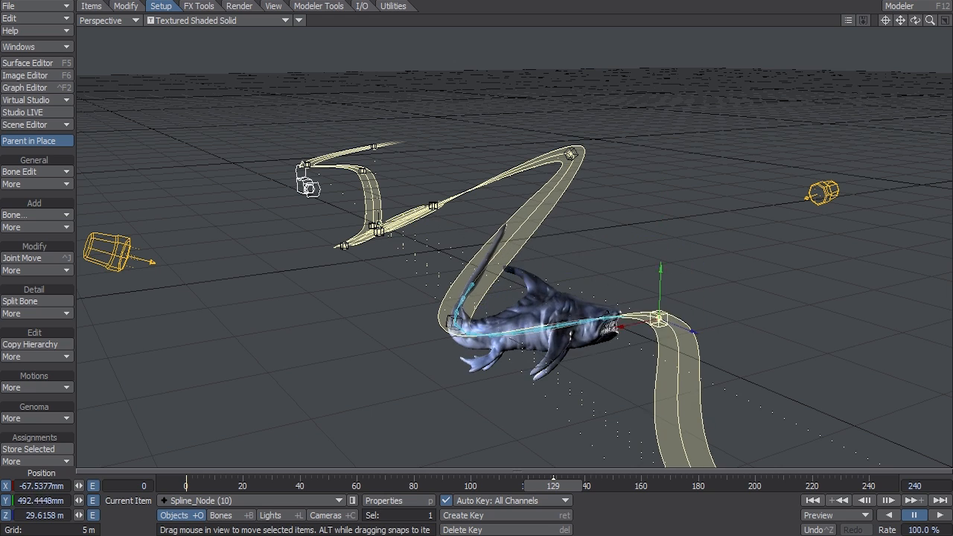
left_click(461, 530)
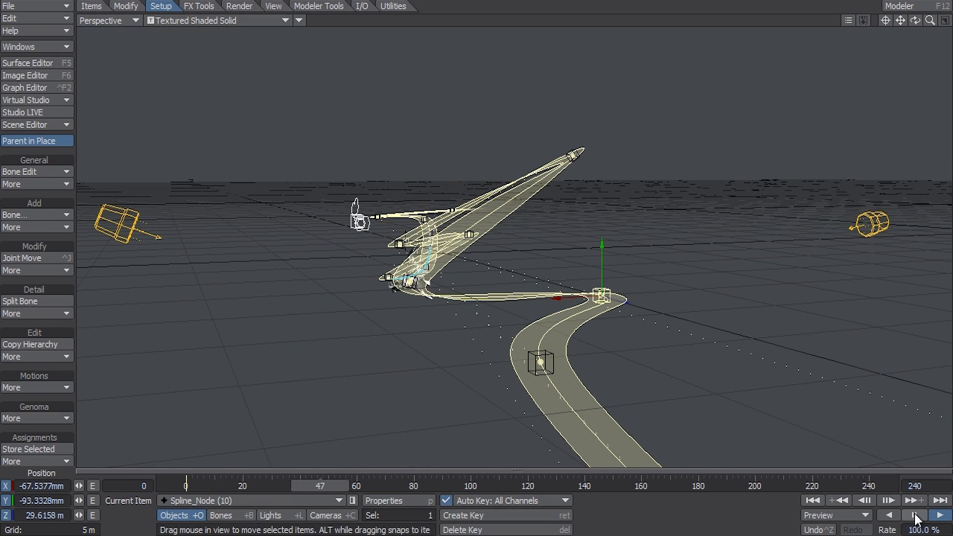
Play and scrub the animation around frame 129 to review the banking changes
left_click(915, 515)
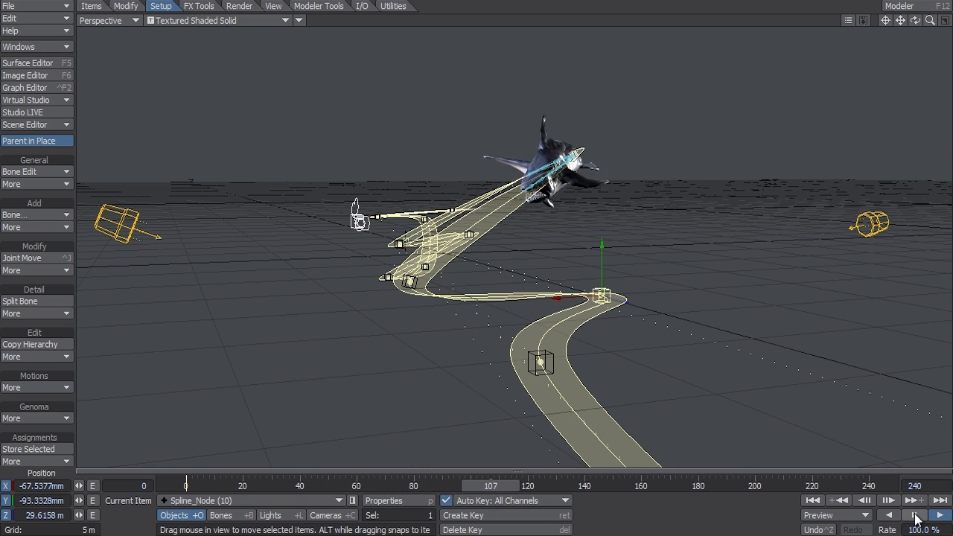
left_click(914, 515)
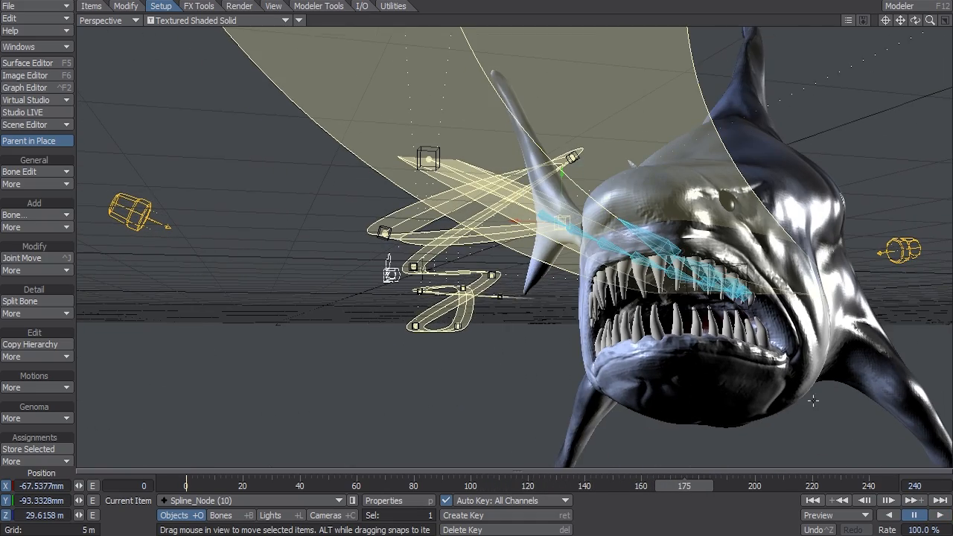
left_click_drag(683, 486, 759, 485)
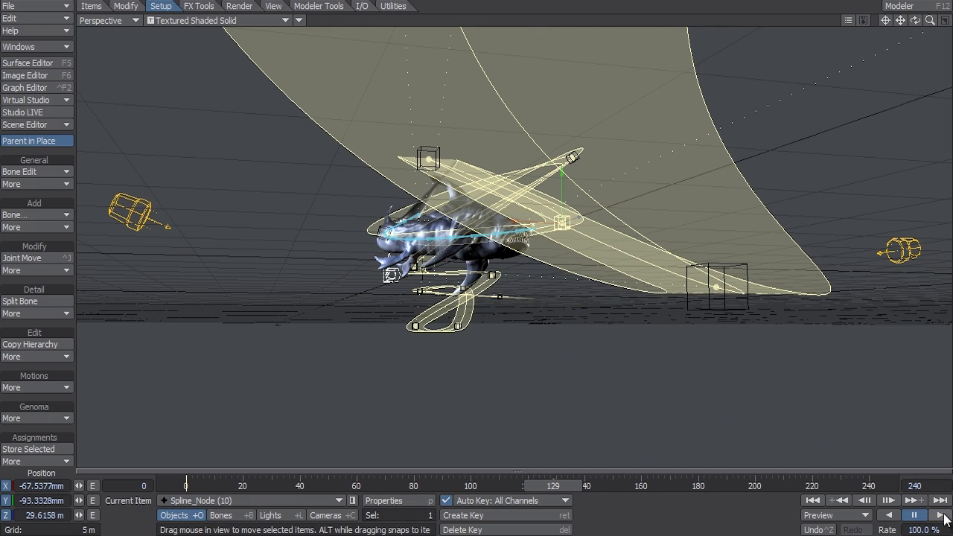
left_click(914, 515)
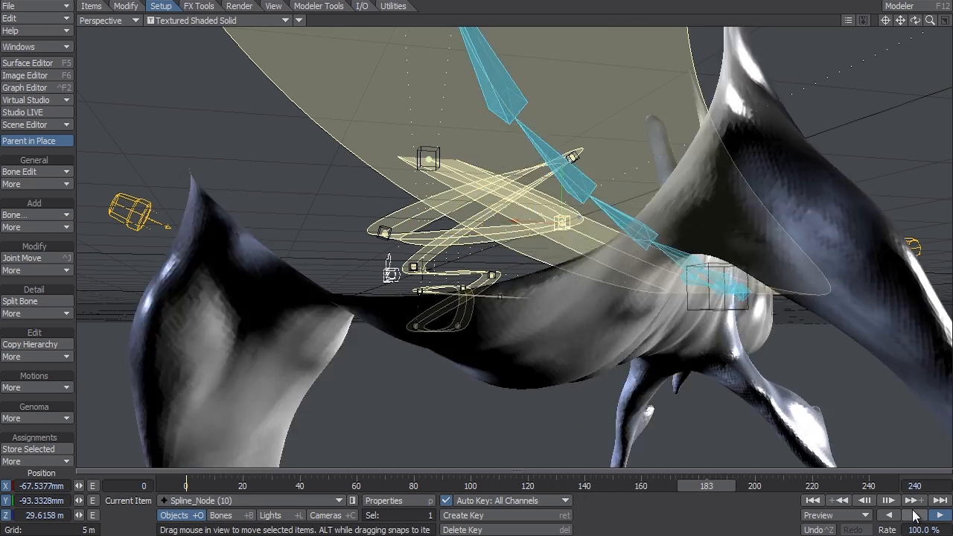
left_click(914, 515)
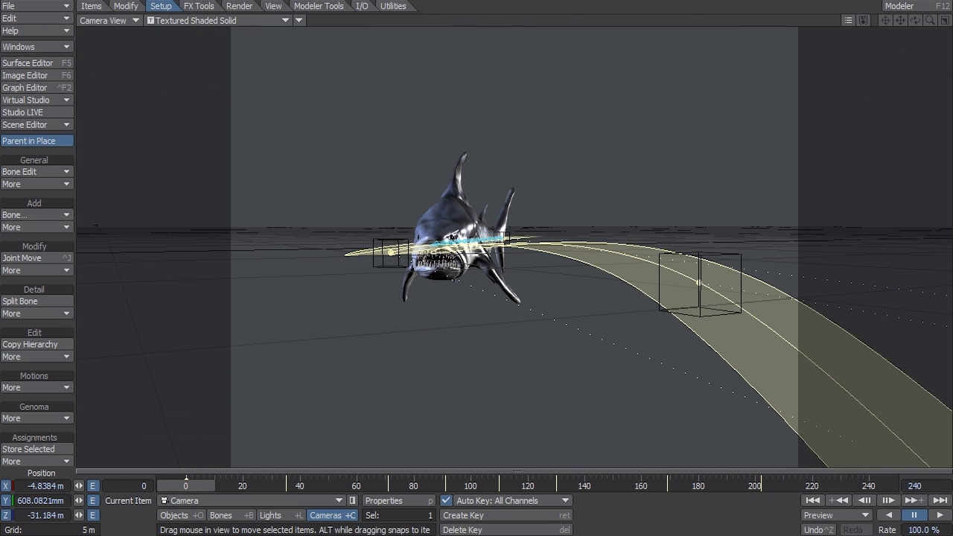
Play the shot in Camera View, stop near frame 200, and rotate the camera heading to keep the shark framed
left_click(914, 515)
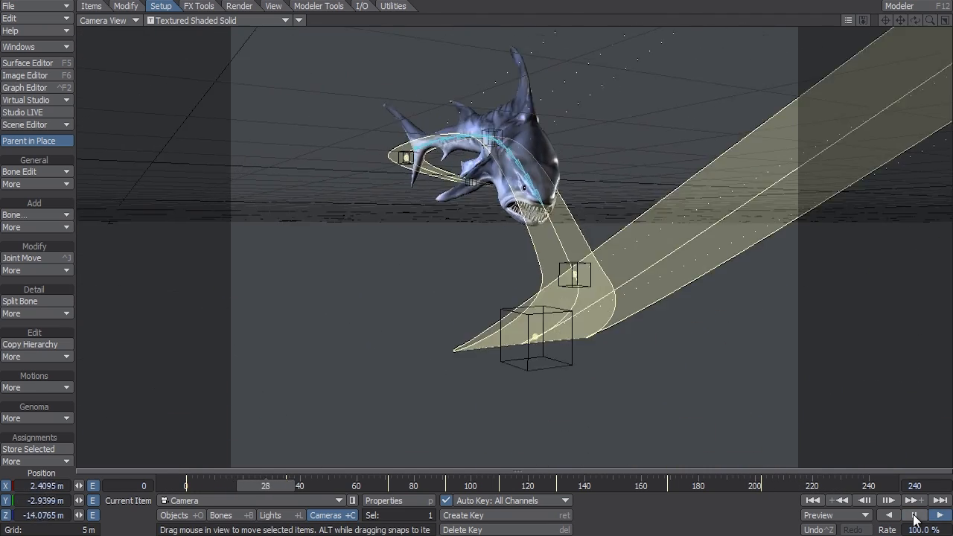
left_click(914, 500)
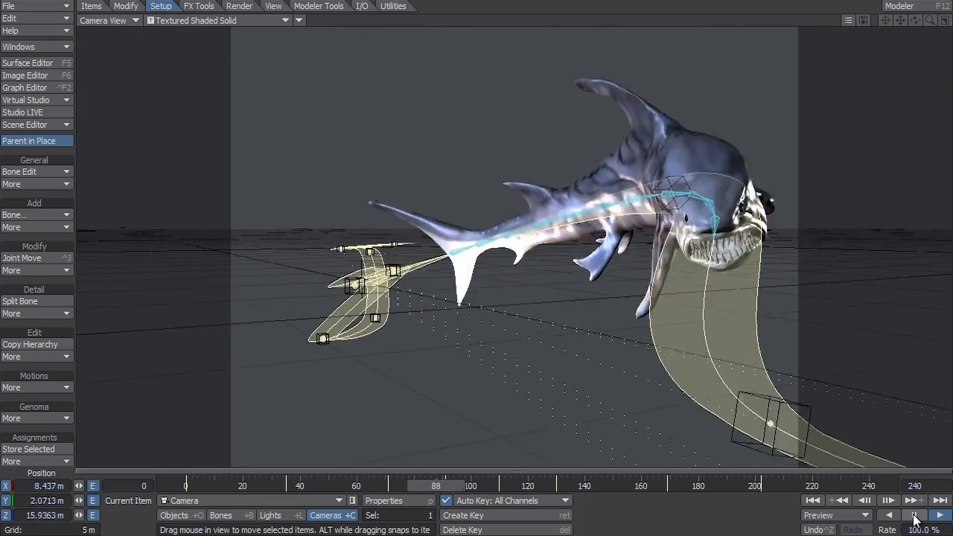
left_click(914, 515)
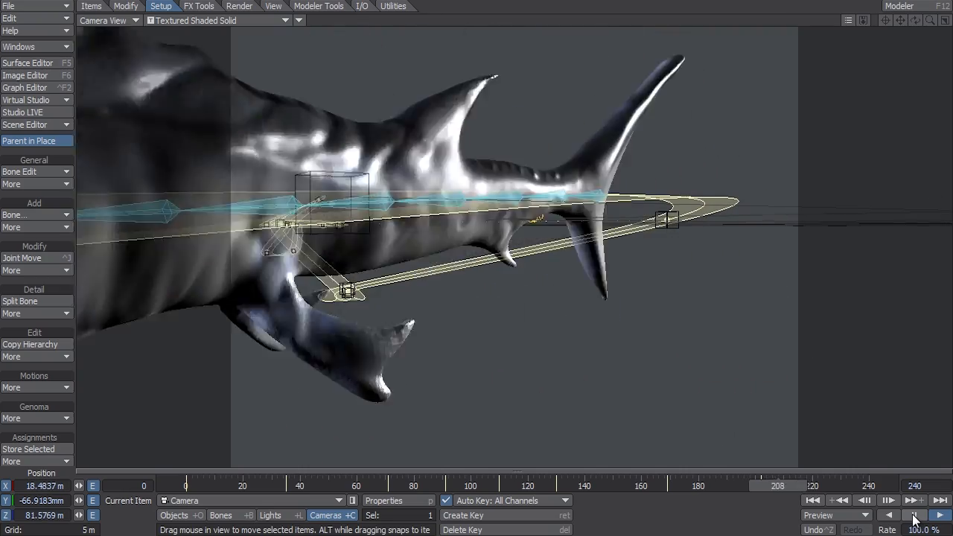
left_click(914, 515)
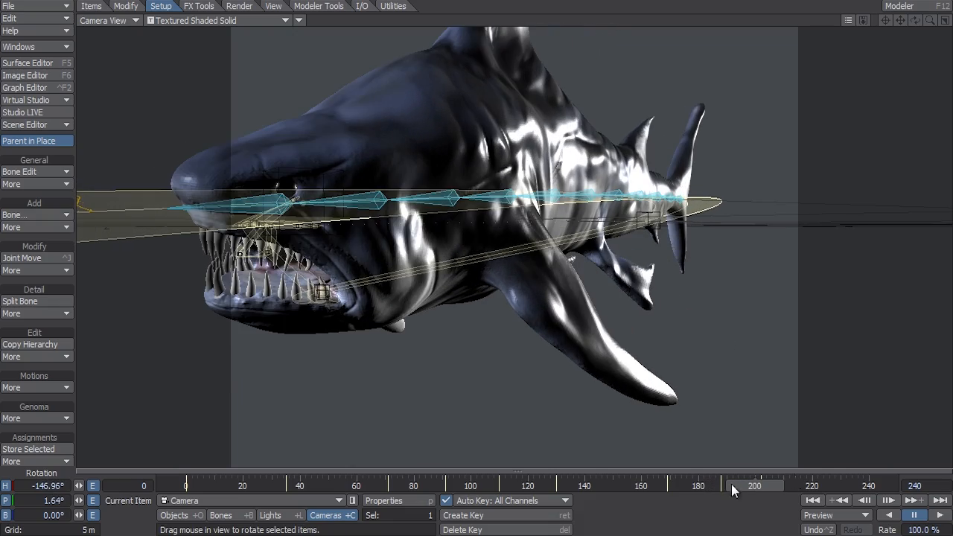
left_click_drag(753, 485, 418, 485)
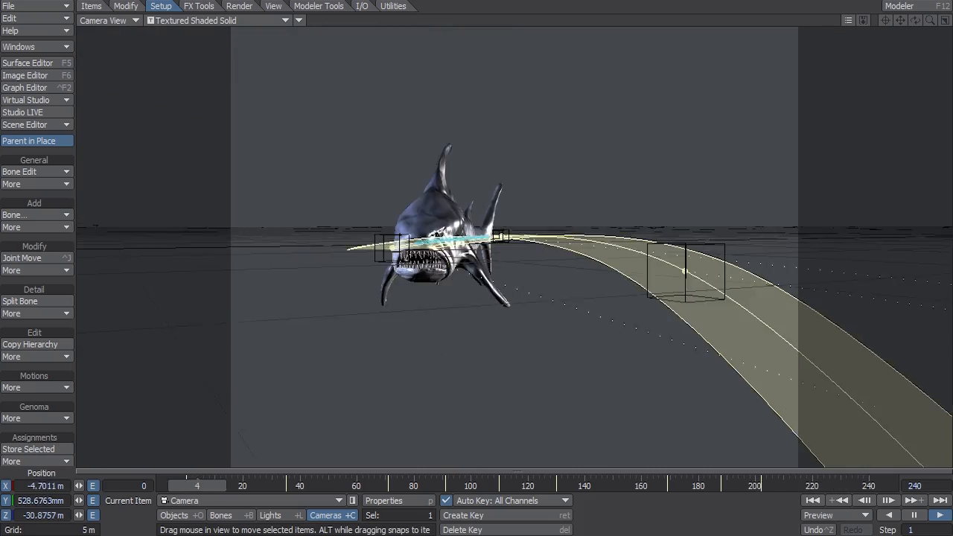
Turn on VPR in Camera View and play the shark swimming toward the following camera
left_click(932, 515)
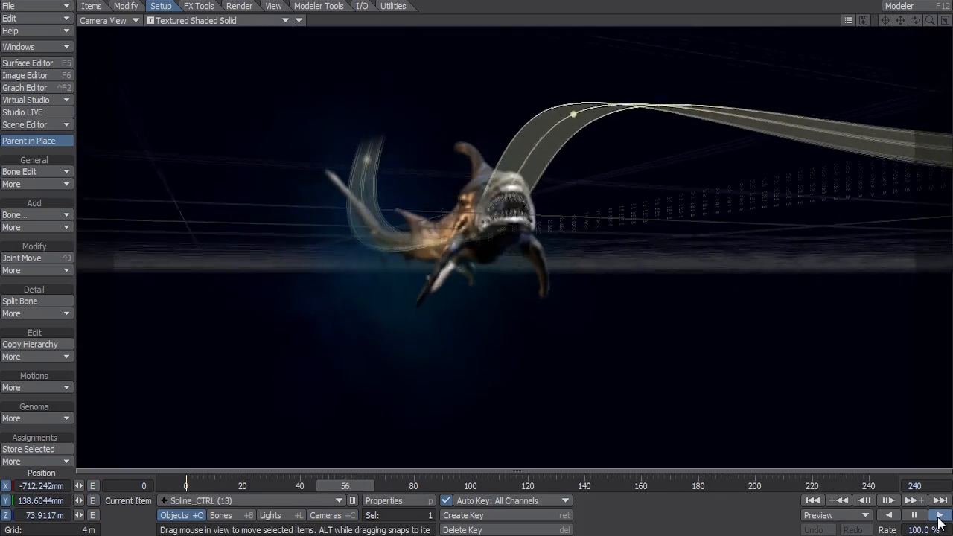
left_click(939, 515)
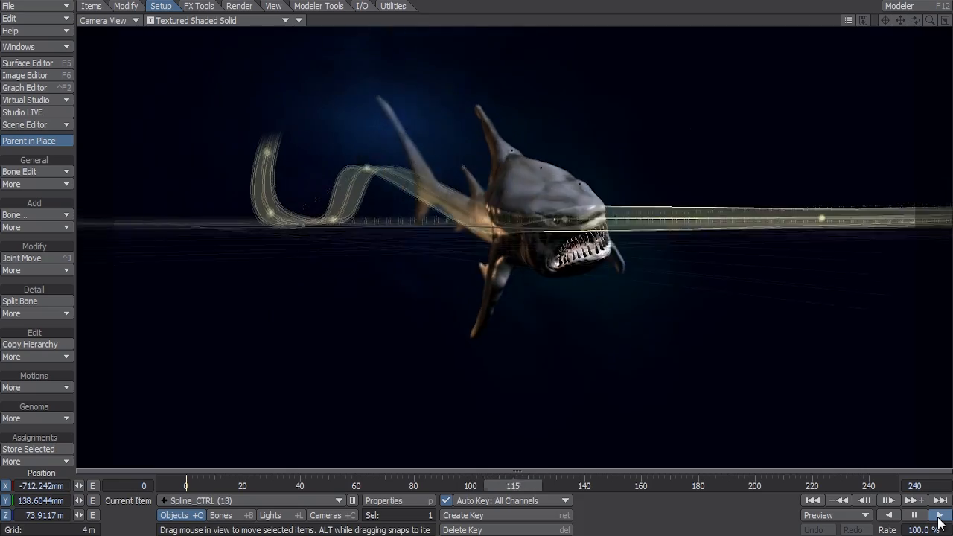